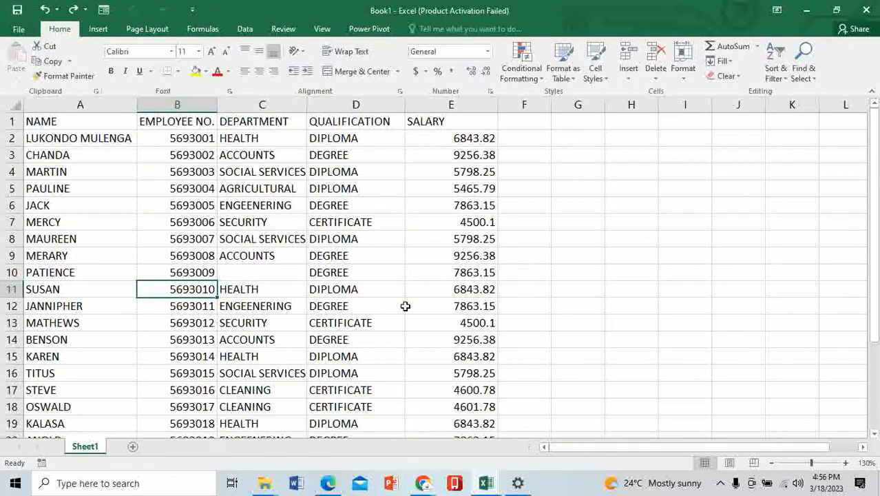
# Review the EMPLOYEE NO., NAME, QUALIFICATION and SALARY headings and columns of the employee data.
pyautogui.click(176, 273)
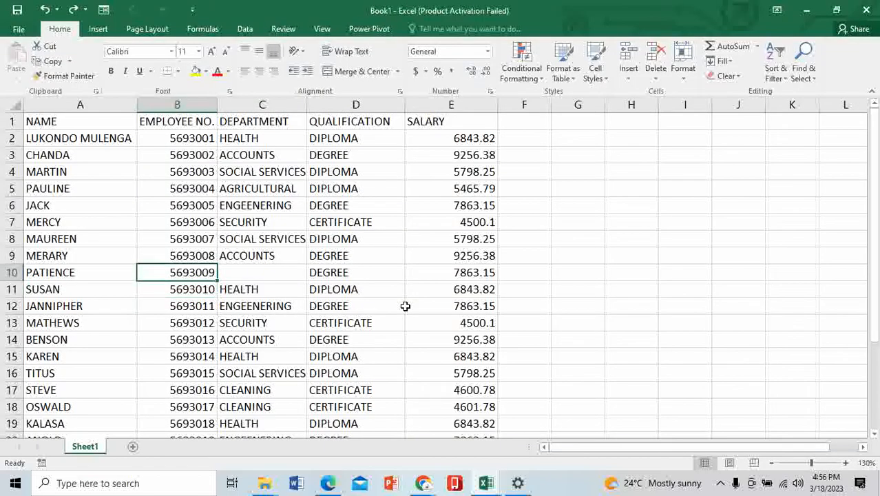
pyautogui.click(177, 121)
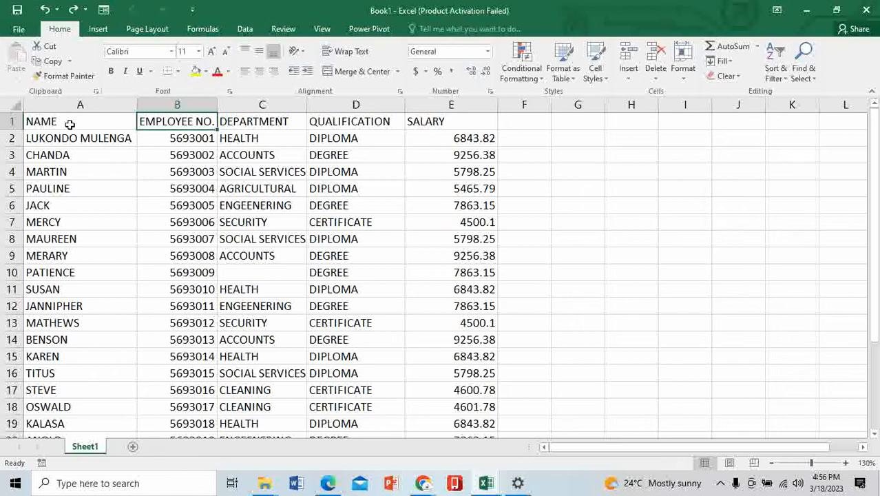
pyautogui.click(79, 121)
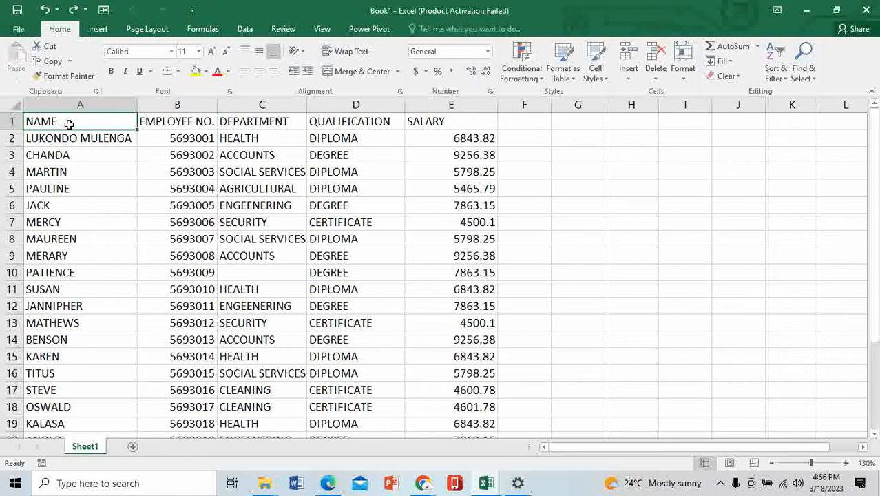
pyautogui.click(177, 121)
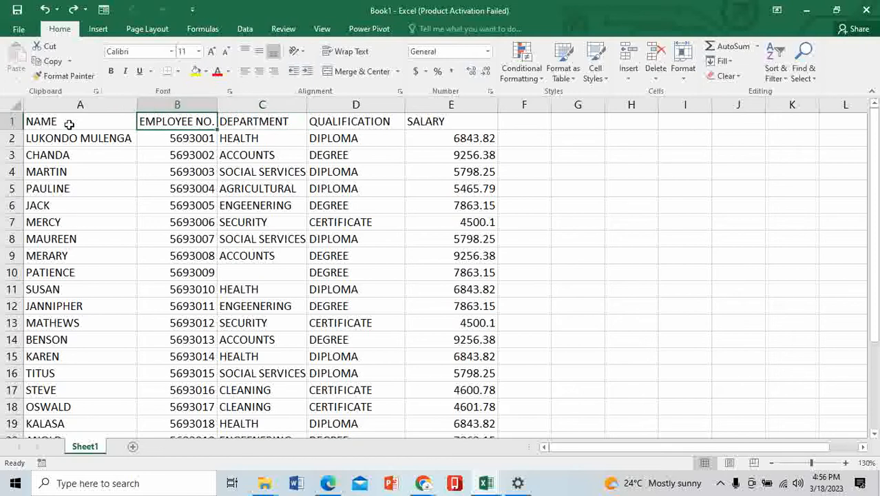
pyautogui.click(176, 105)
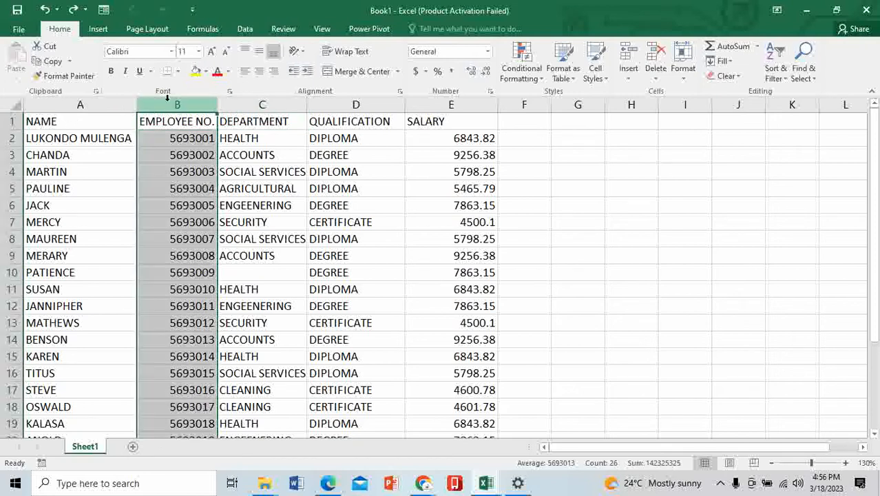
pyautogui.click(262, 105)
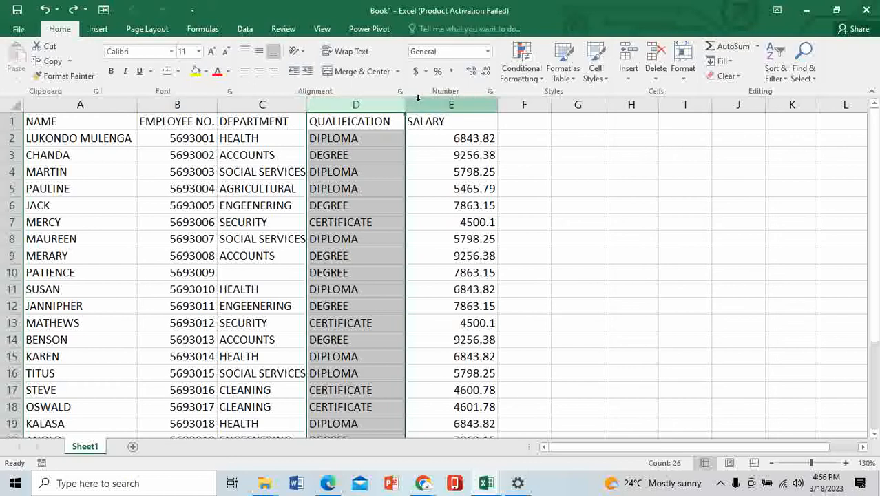
pyautogui.click(452, 105)
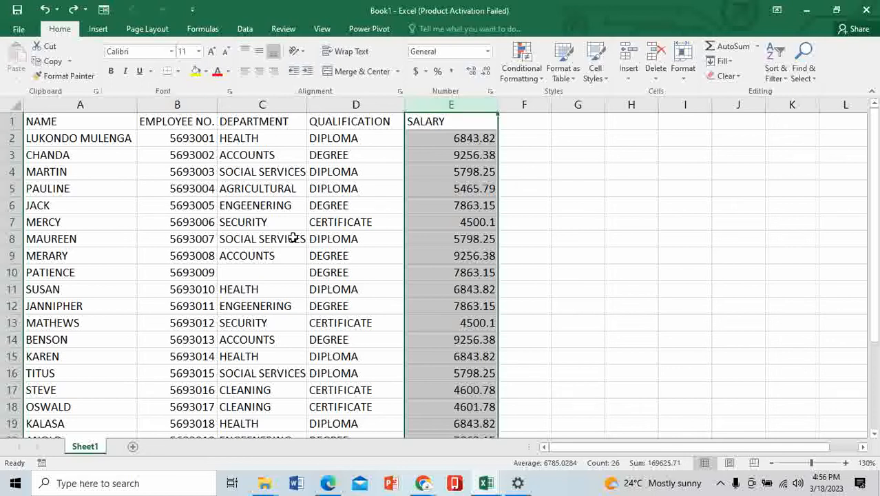
# Enter a new record in row 27 with JOHN, RWO, HEALTH and DEGREE.
pyautogui.scroll(-3)
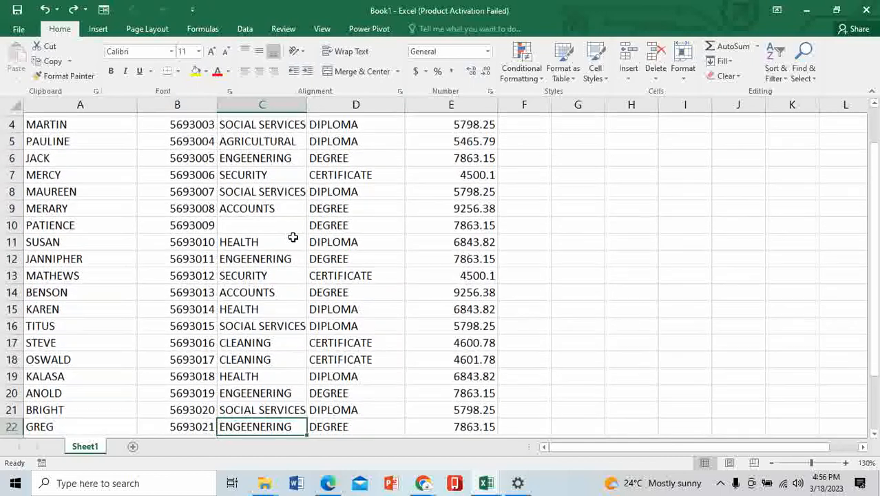
pyautogui.scroll(-3)
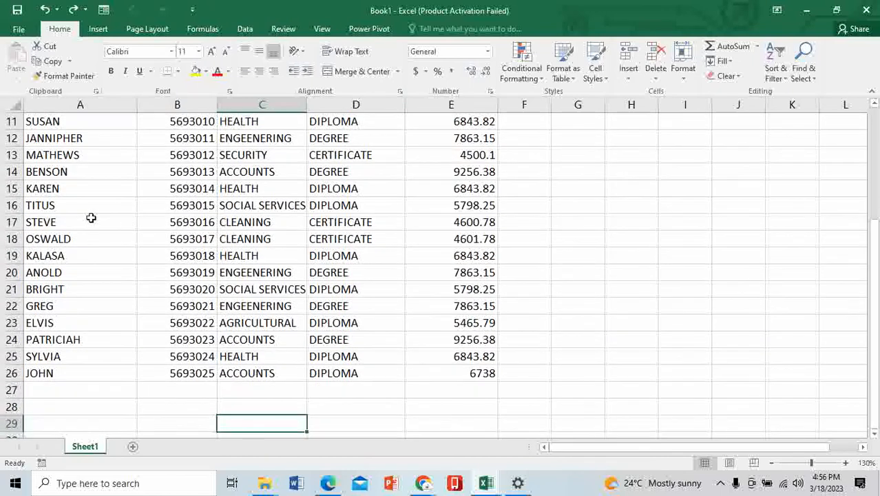
pyautogui.click(80, 389)
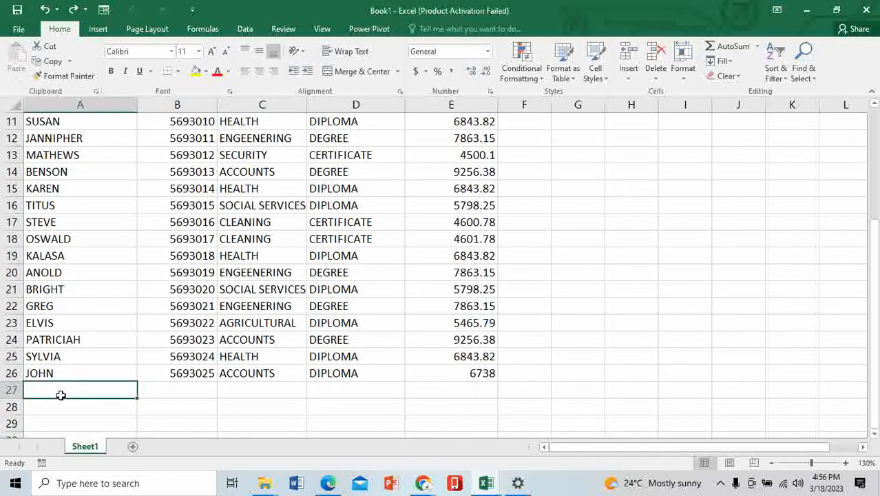
pyautogui.write('JOHN')
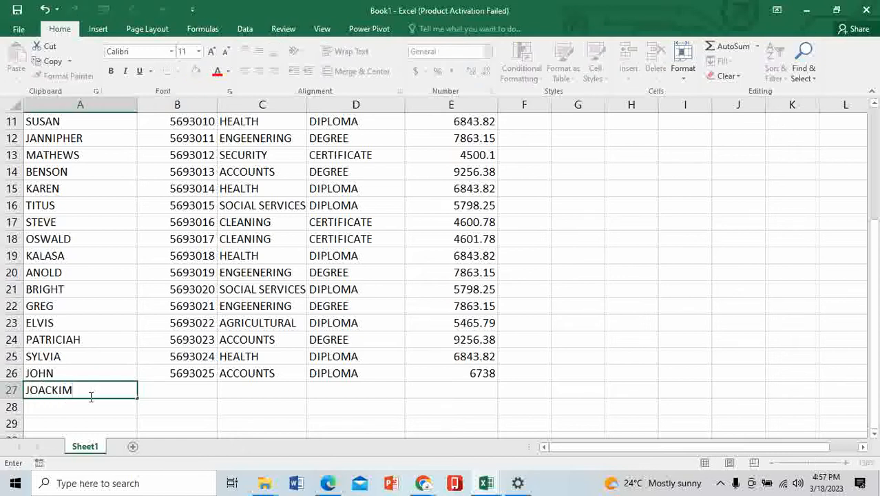
pyautogui.write('RWO')
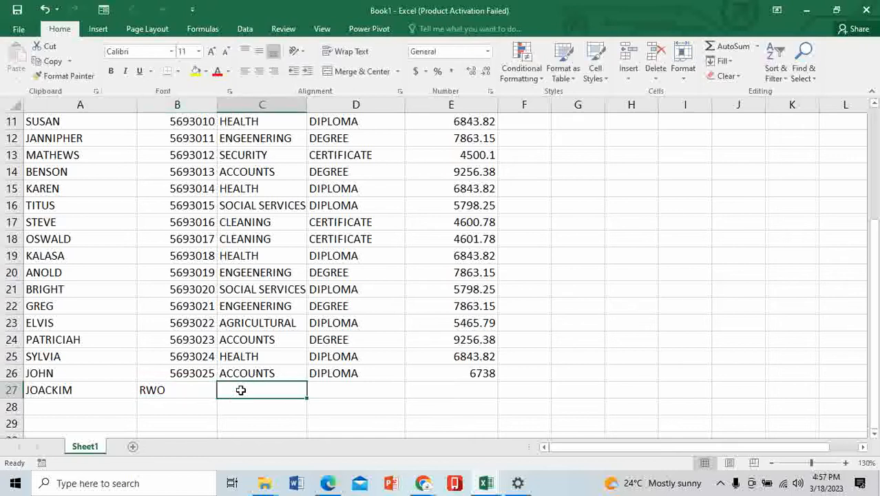
pyautogui.write('HEALTH')
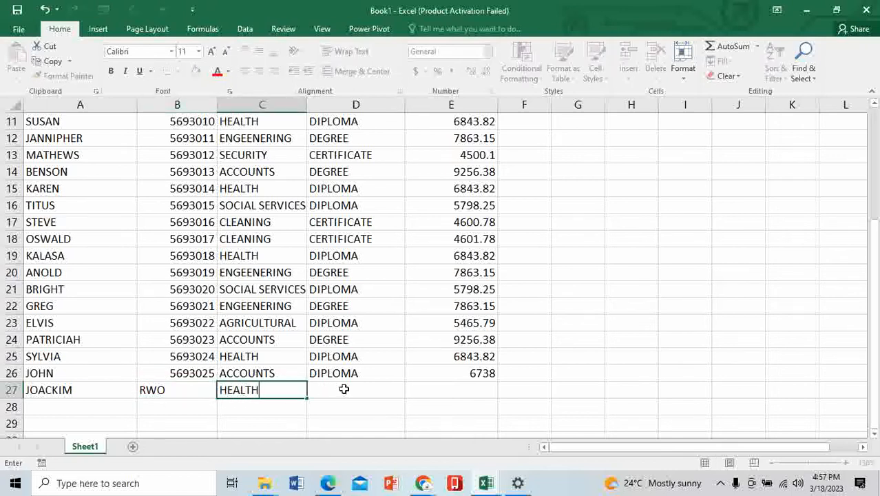
pyautogui.write('DEGREE')
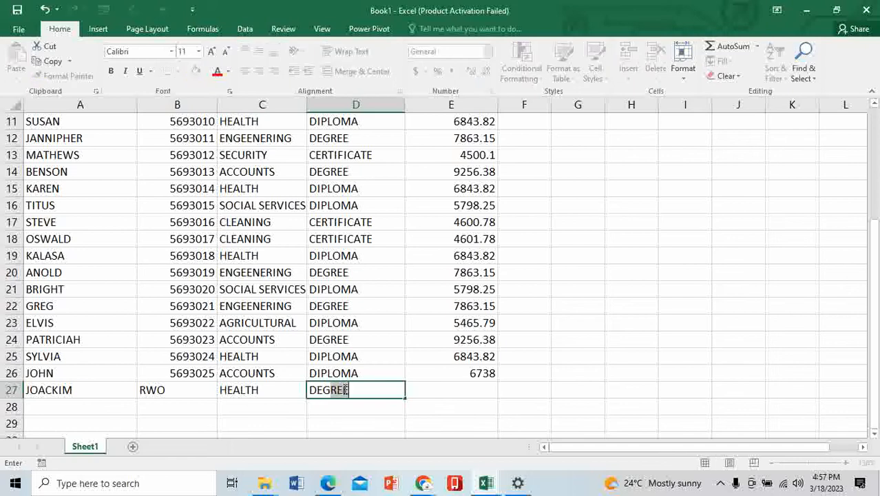
pyautogui.press('Return')
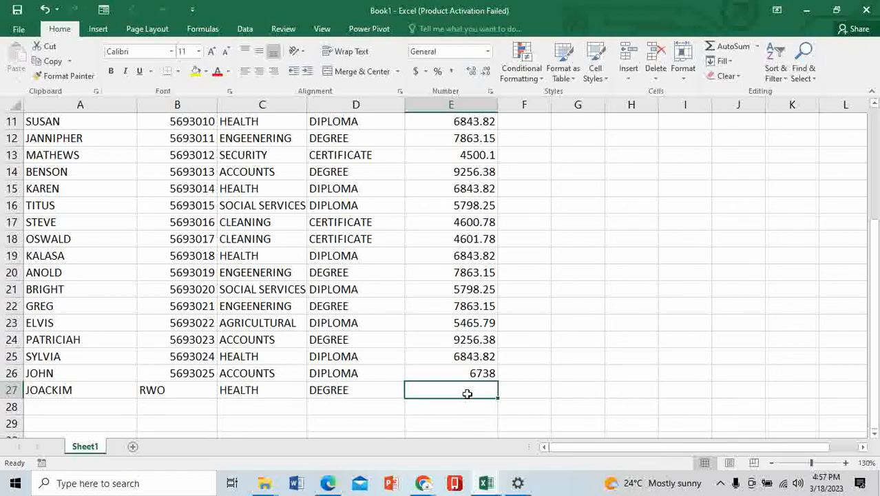
# Convert the employee data range into a formatted table with headers.
pyautogui.click(738, 390)
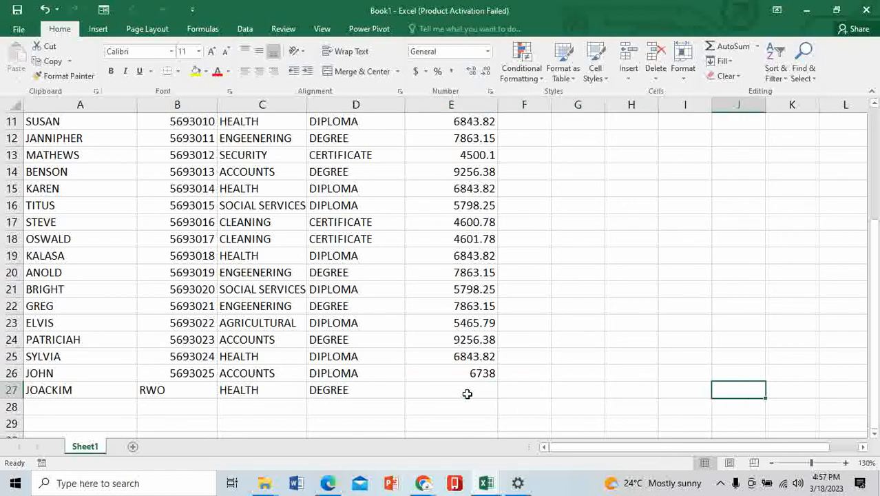
pyautogui.click(792, 390)
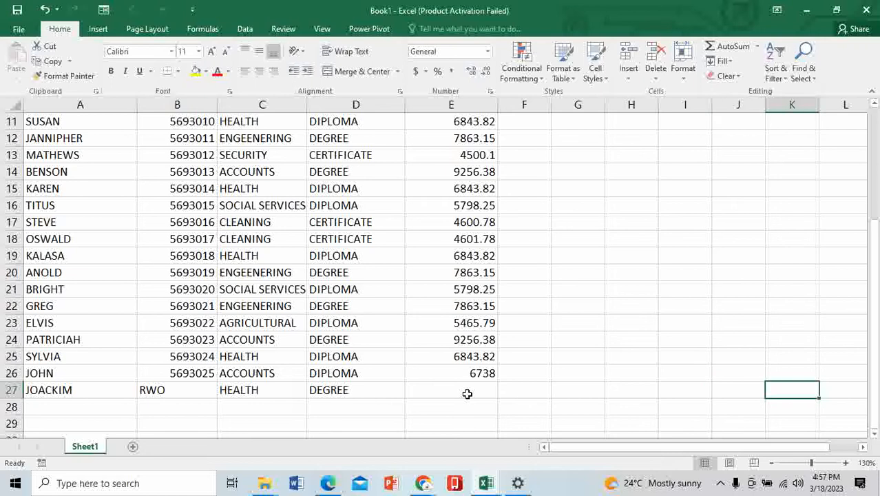
pyautogui.hscroll(3)
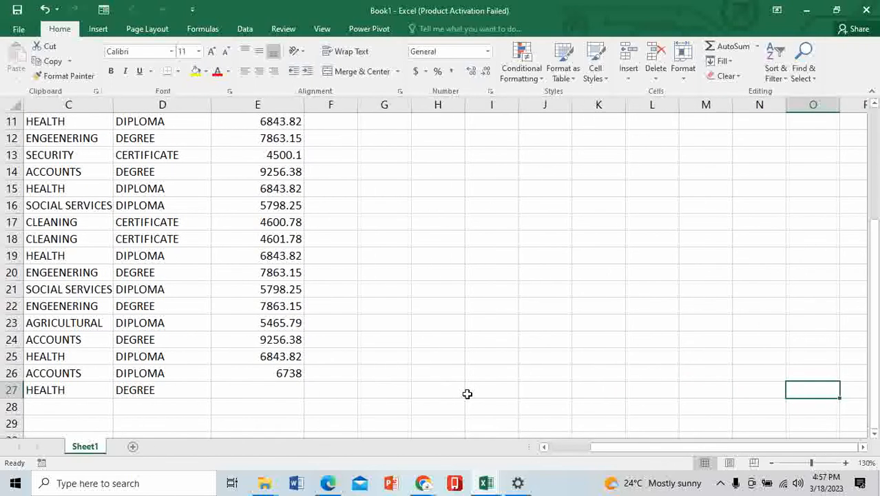
pyautogui.hscroll(-3)
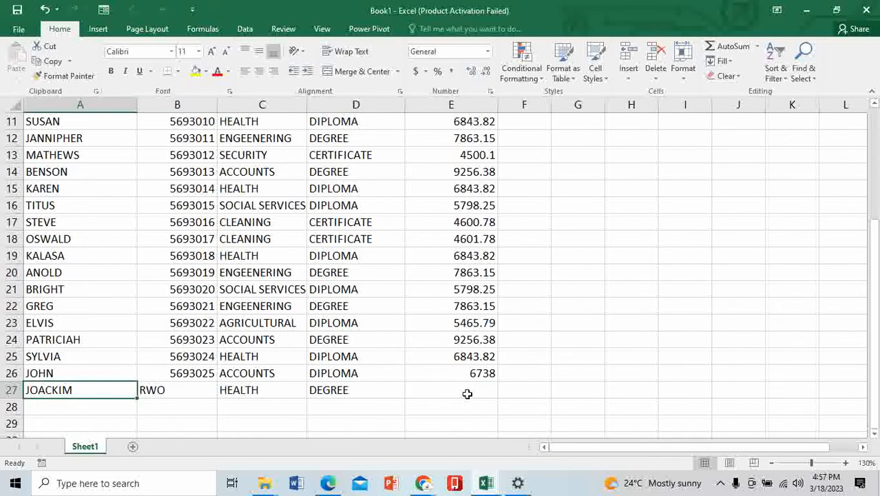
pyautogui.click(262, 390)
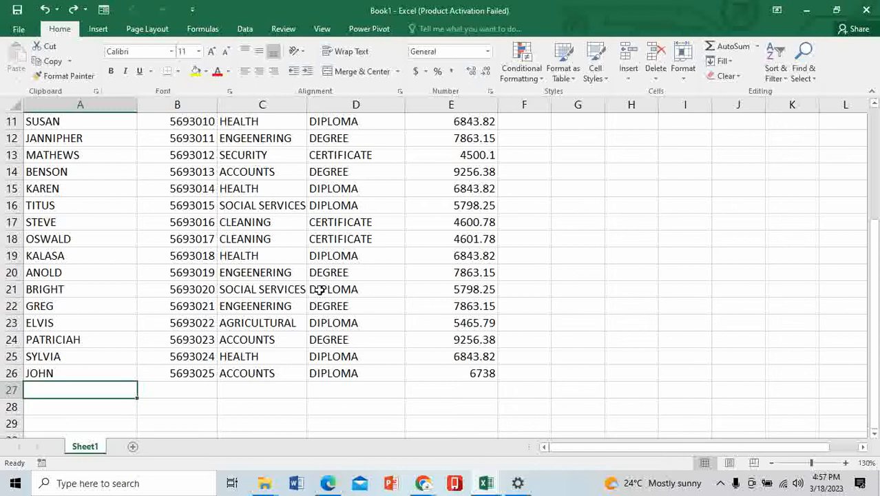
pyautogui.click(262, 306)
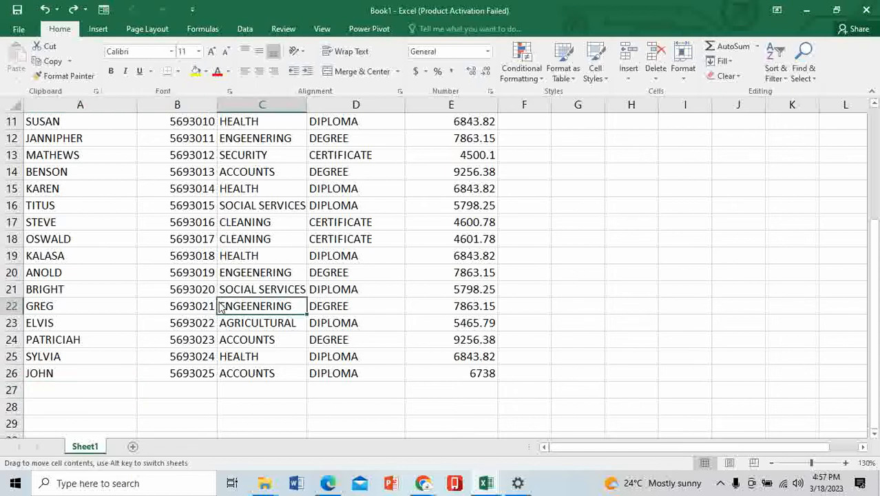
pyautogui.scroll(3)
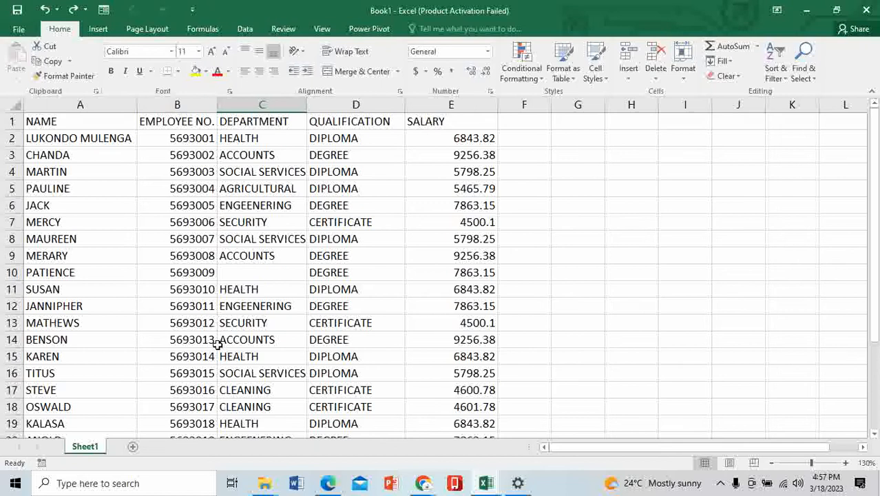
pyautogui.click(262, 339)
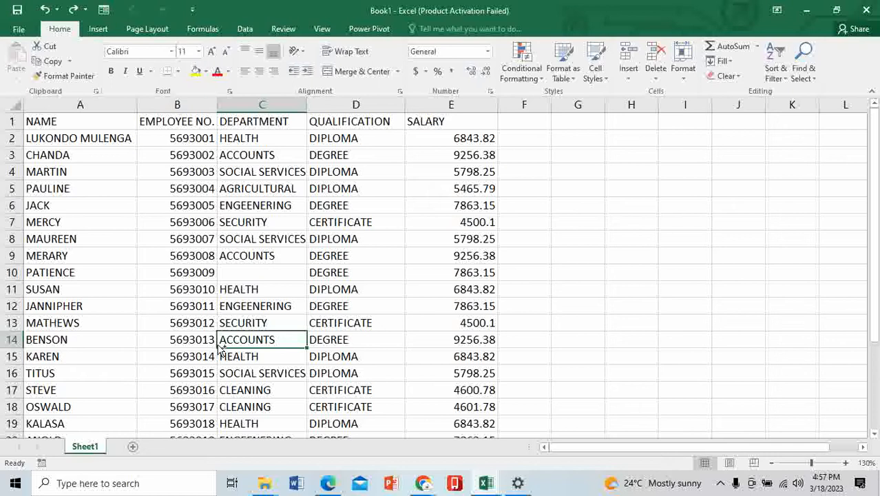
pyautogui.click(562, 58)
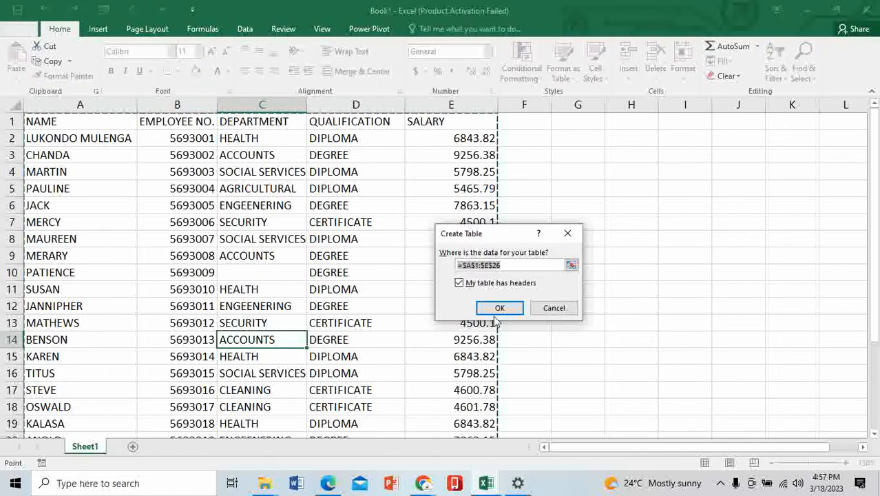
pyautogui.click(499, 309)
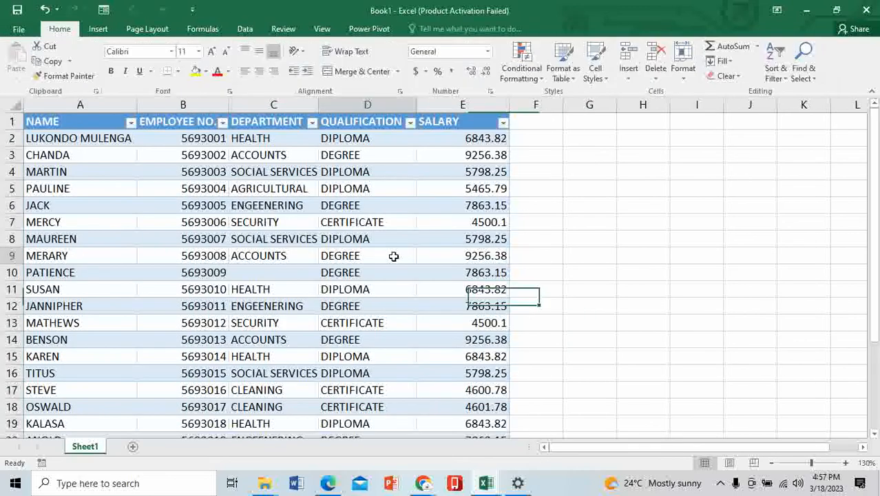
# Bring up the Excel Options window on the General page from the File area.
pyautogui.click(590, 255)
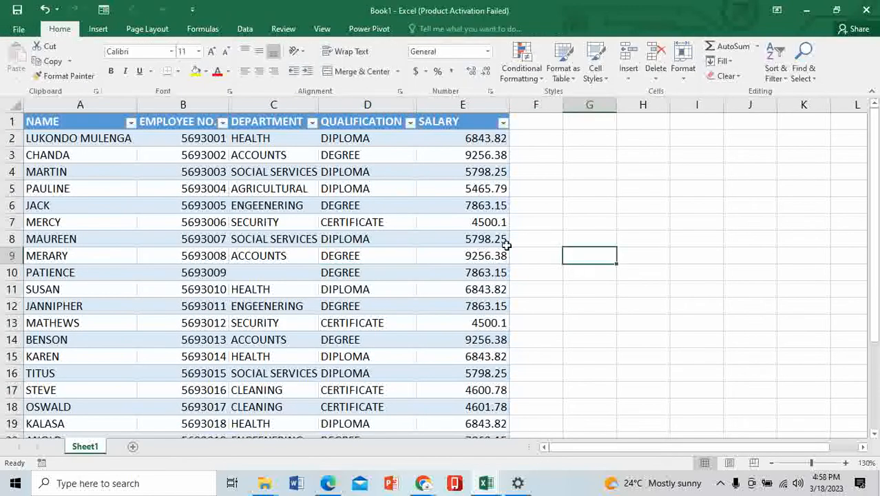
pyautogui.scroll(-3)
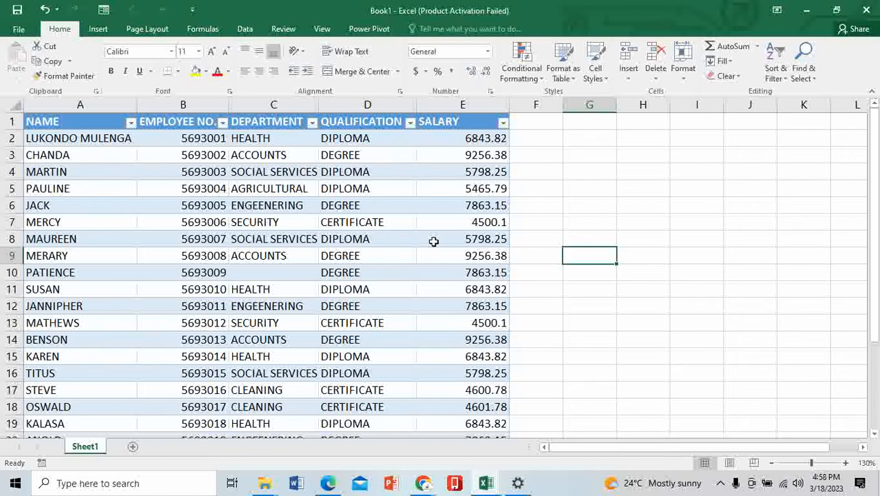
pyautogui.moveTo(427, 240)
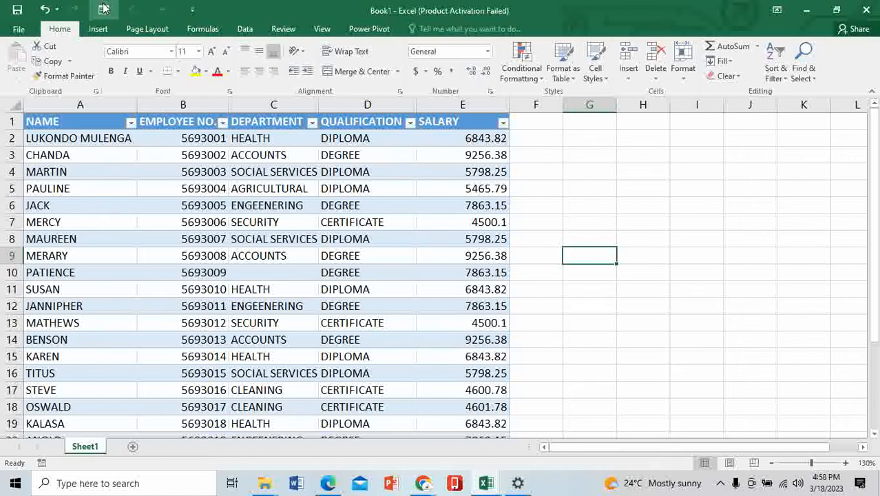
pyautogui.moveTo(103, 9)
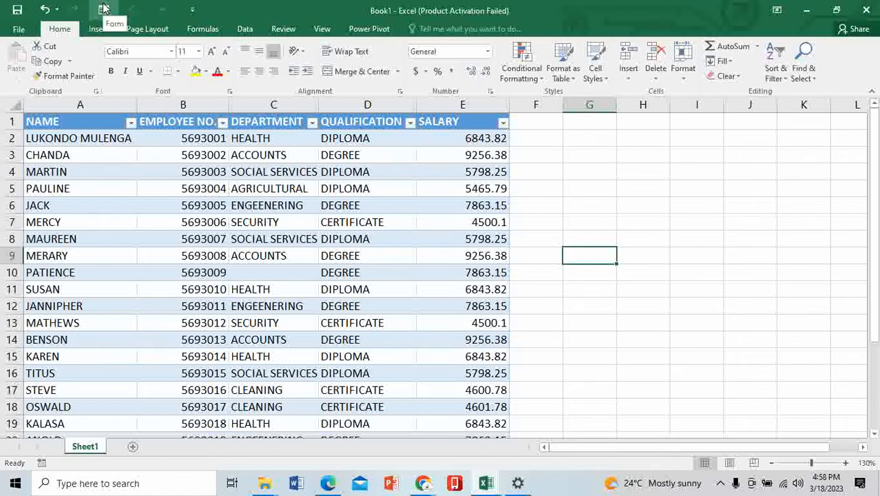
pyautogui.moveTo(19, 35)
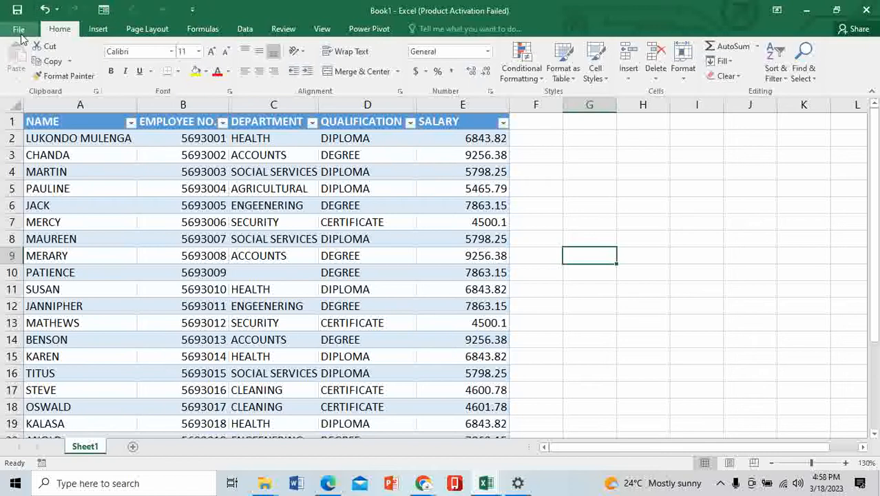
pyautogui.click(20, 28)
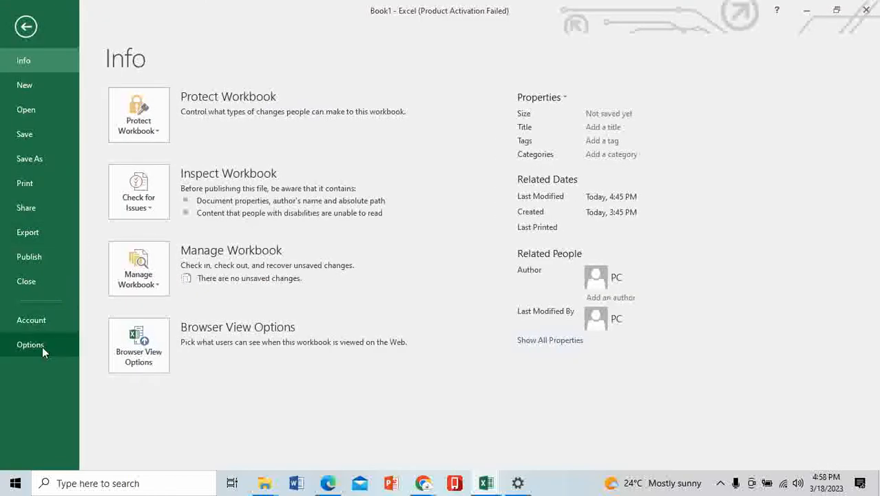
pyautogui.click(31, 345)
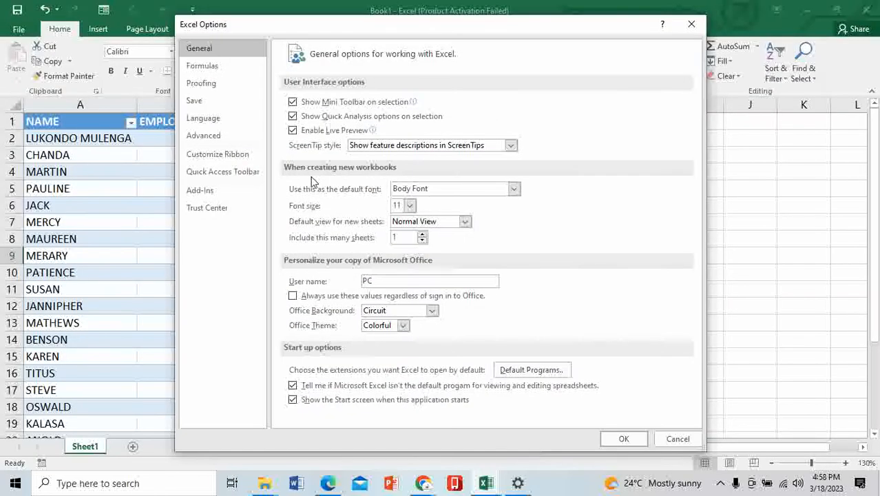
pyautogui.moveTo(194, 99)
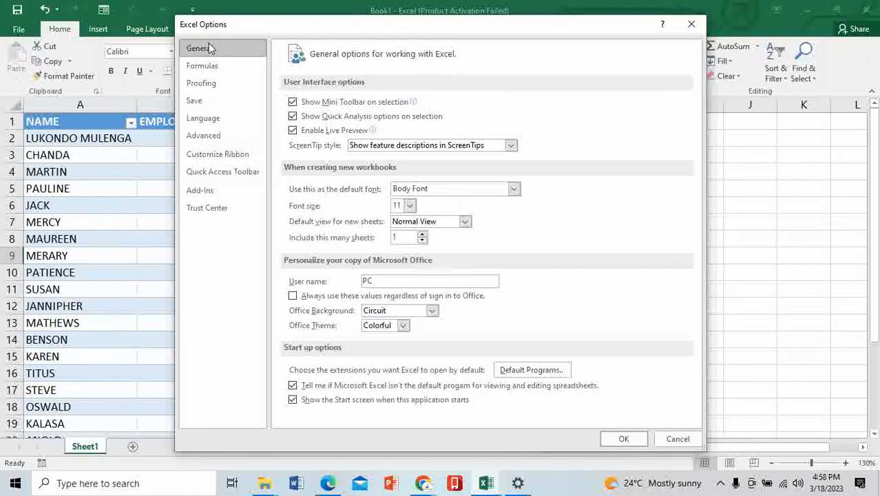
pyautogui.moveTo(218, 155)
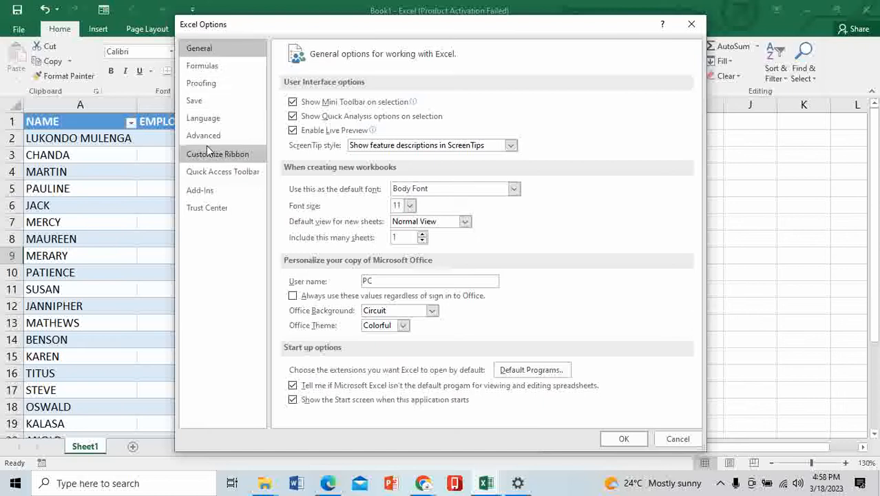
pyautogui.moveTo(209, 171)
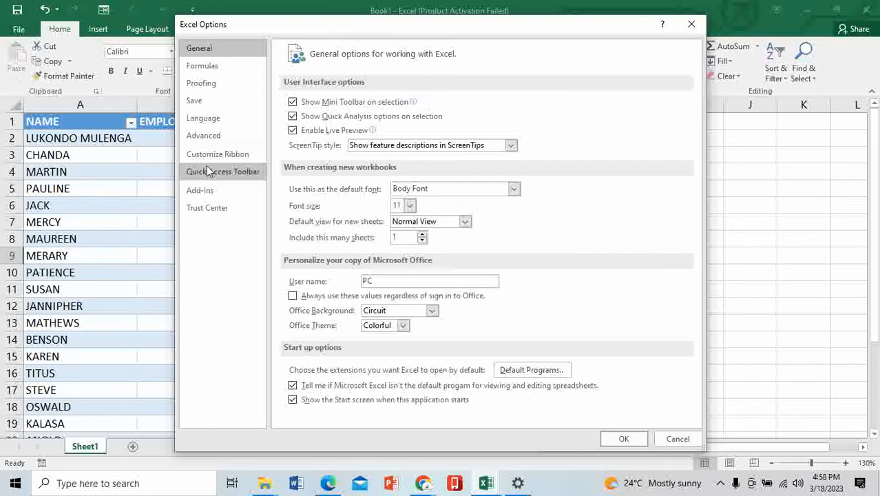
# In Quick Access Toolbar settings, add the Form command from Commands Not in the Ribbon, dismissing the already-added warning.
pyautogui.click(224, 171)
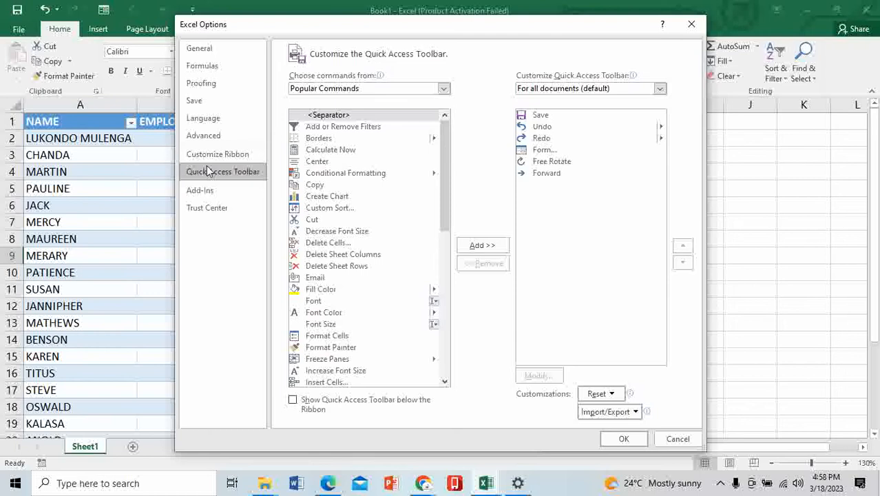
pyautogui.moveTo(353, 81)
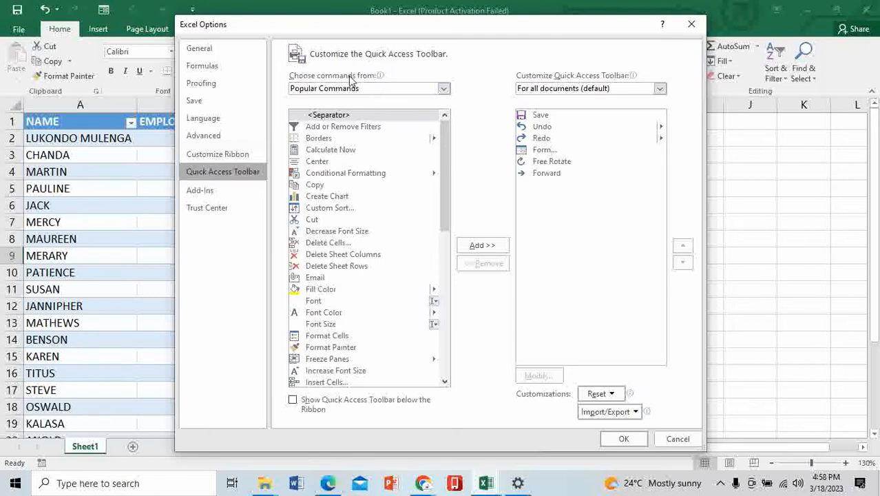
pyautogui.click(443, 89)
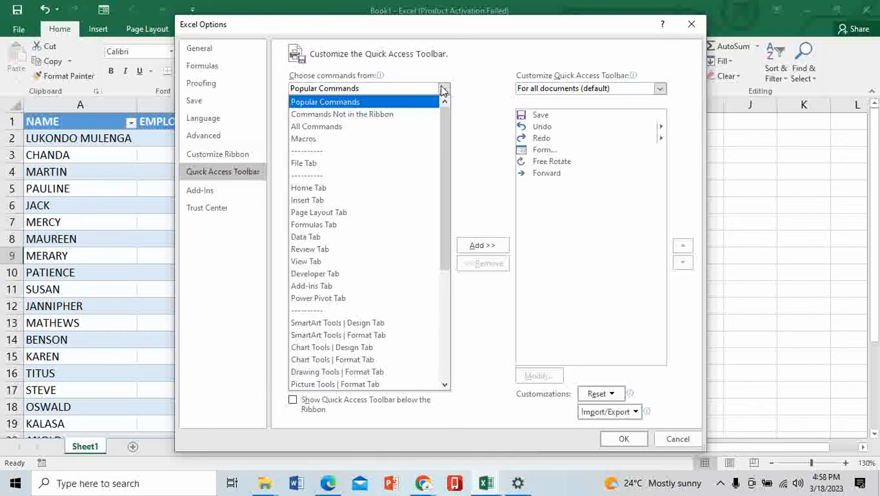
pyautogui.click(342, 113)
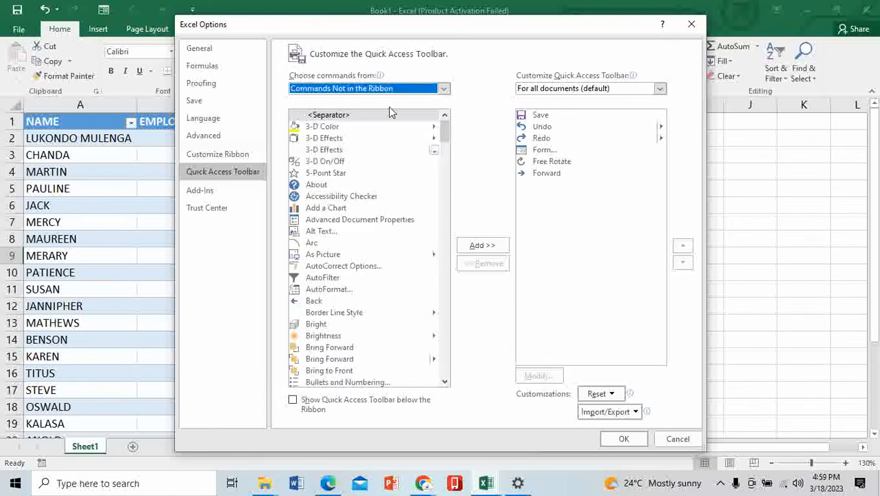
pyautogui.scroll(-3)
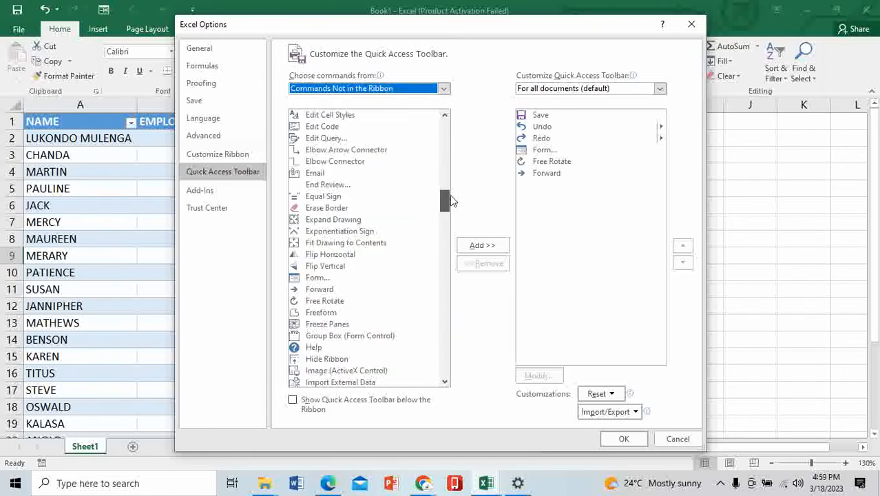
pyautogui.scroll(-3)
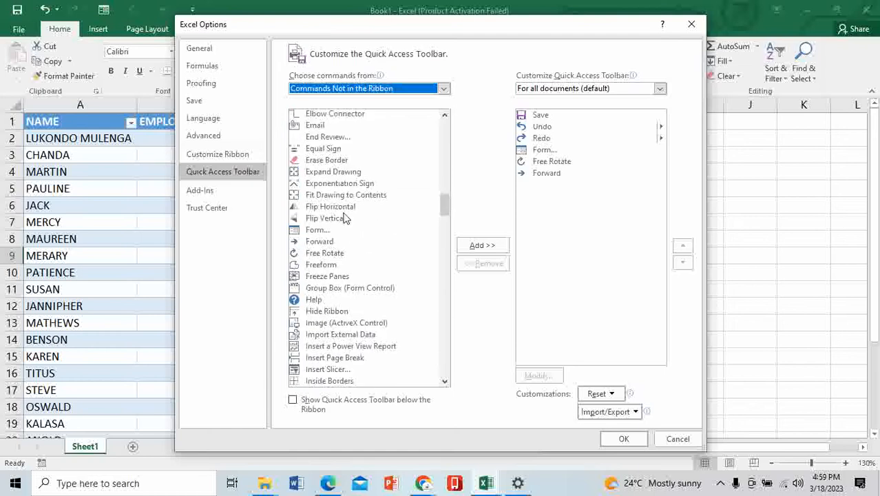
pyautogui.click(317, 229)
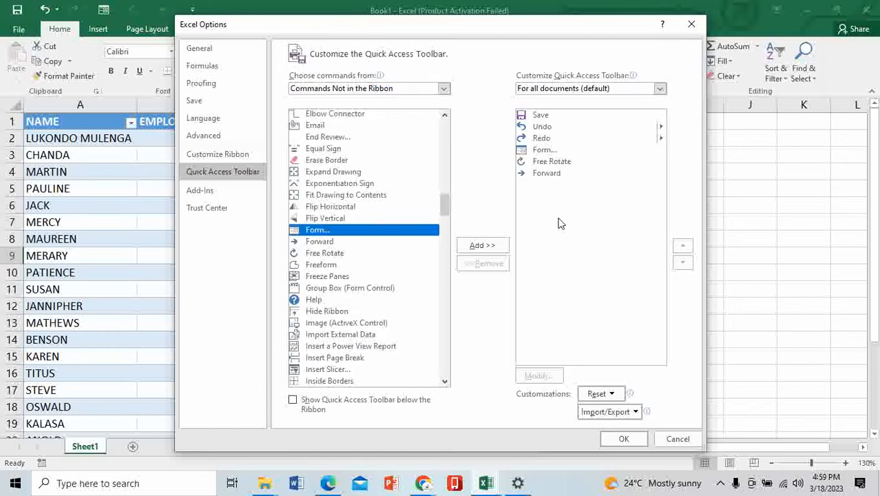
pyautogui.click(482, 245)
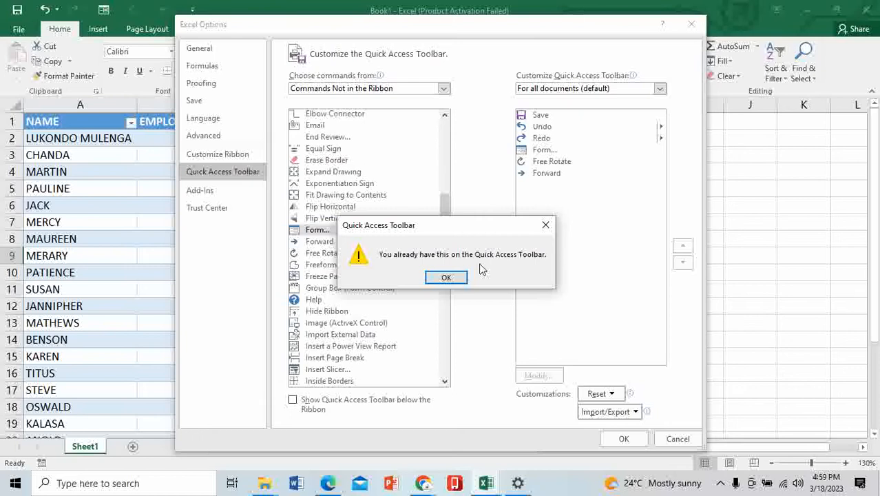
pyautogui.click(447, 277)
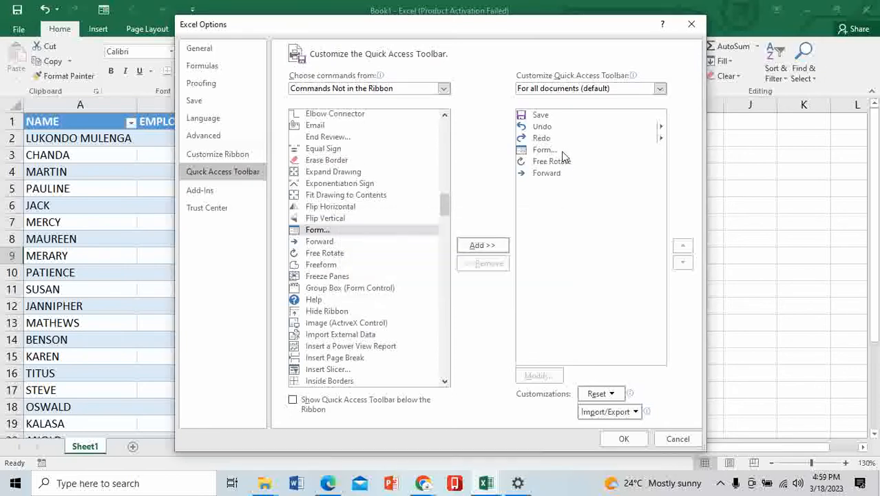
# Move Form one place down after Free Rotate, apply the toolbar changes and return to the employee table.
pyautogui.click(546, 149)
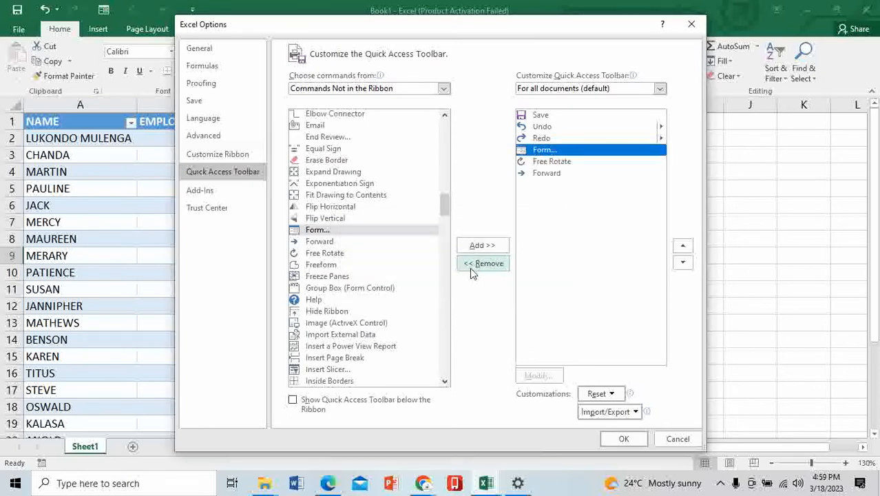
pyautogui.click(482, 263)
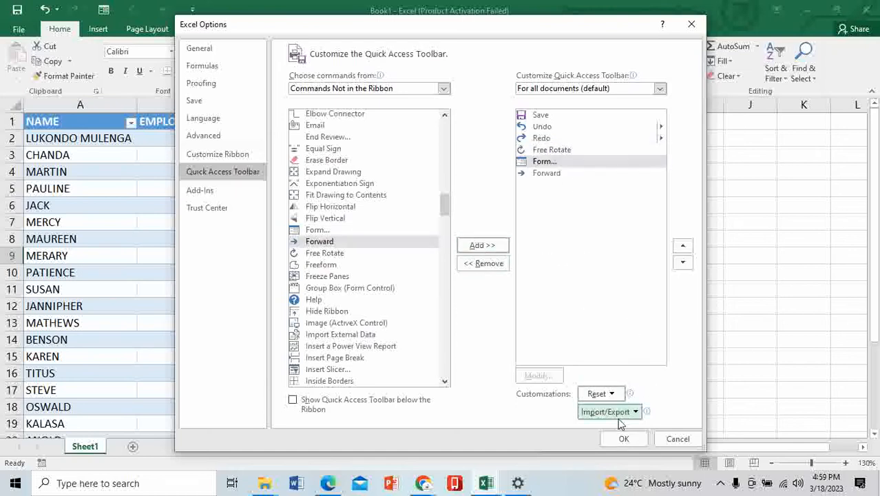
pyautogui.click(622, 438)
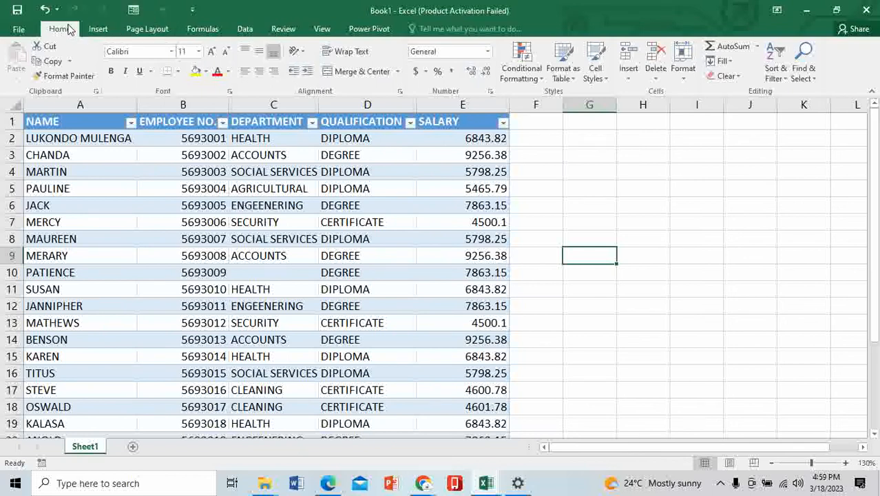
pyautogui.rightClick(76, 35)
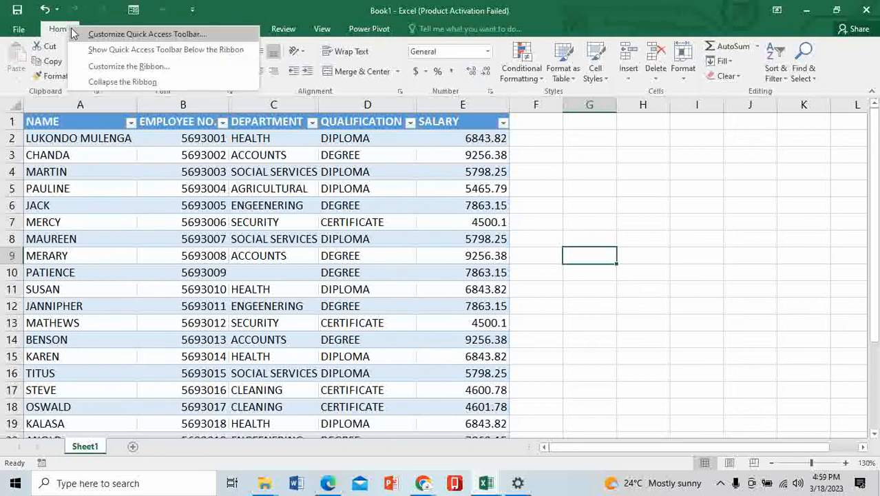
pyautogui.moveTo(166, 50)
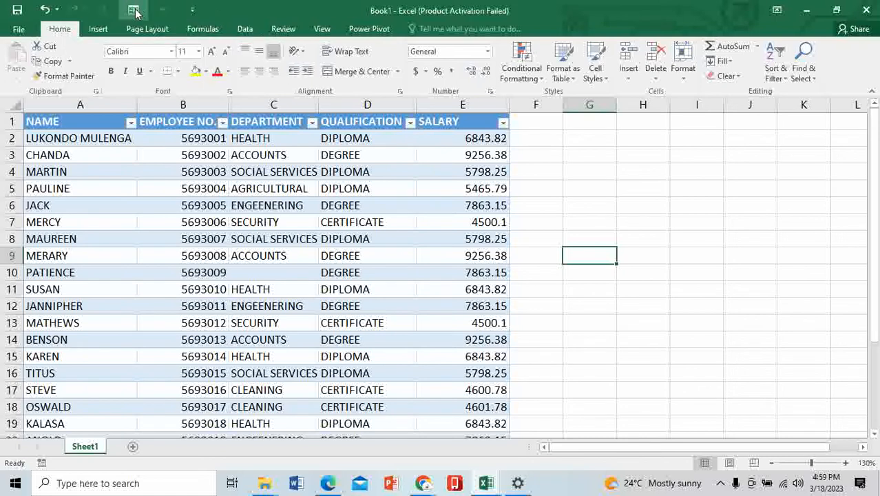
pyautogui.click(367, 306)
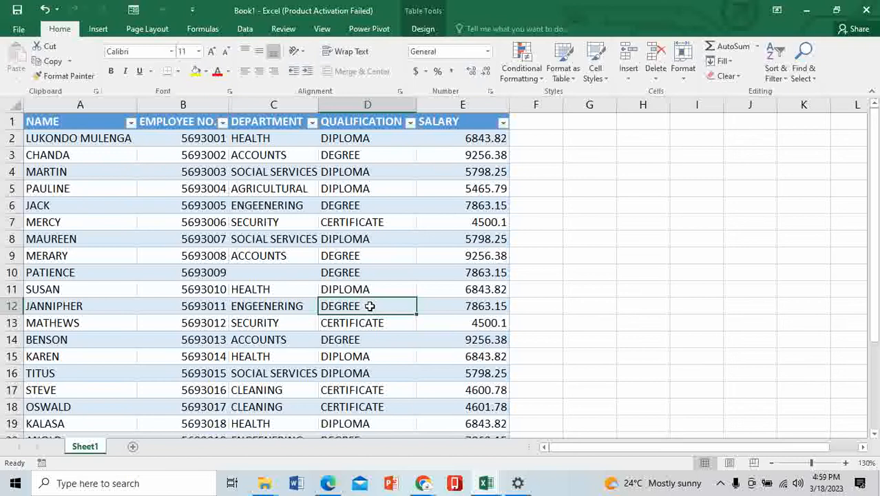
pyautogui.click(589, 290)
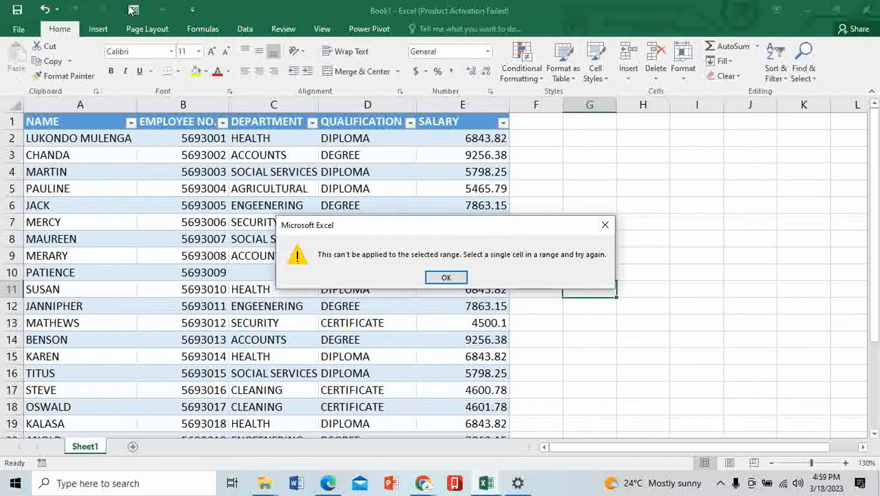
pyautogui.moveTo(606, 226)
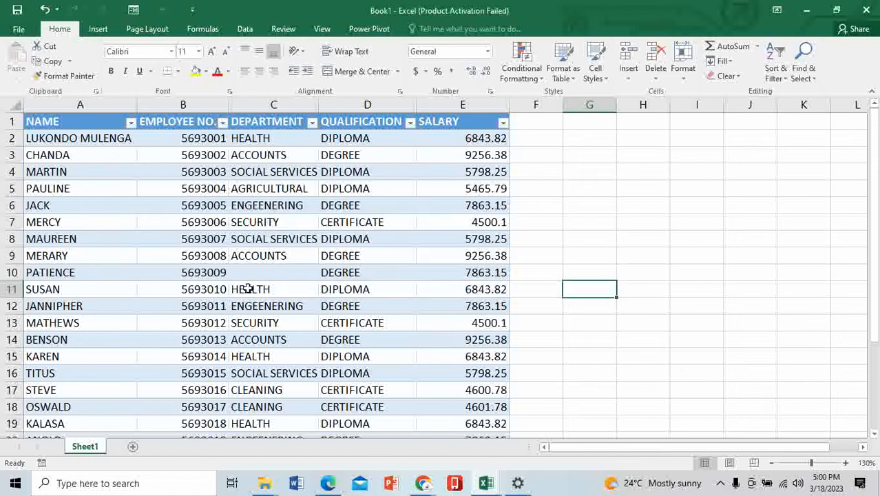
pyautogui.click(182, 306)
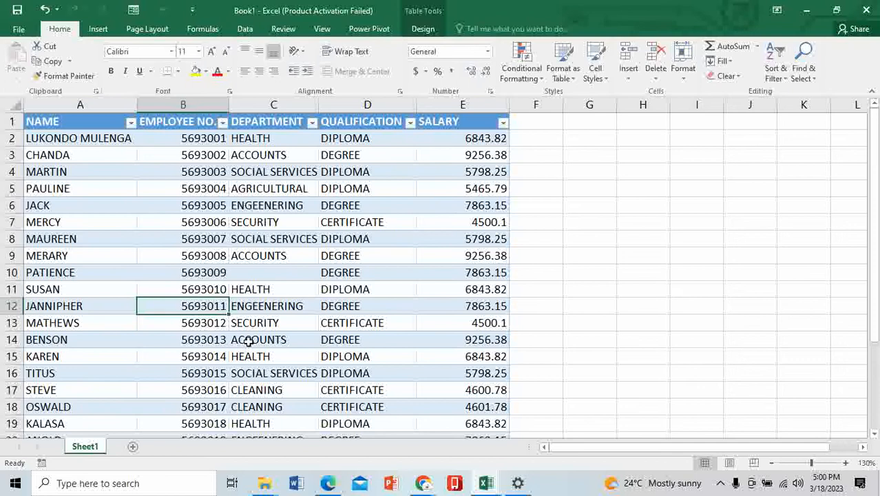
pyautogui.click(80, 306)
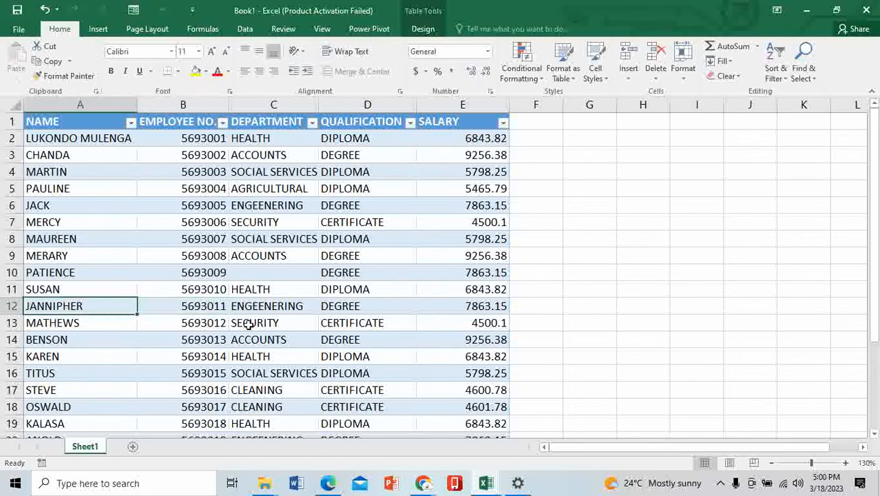
# Open the data form, step forward through three employee records and start a new blank record.
pyautogui.click(255, 322)
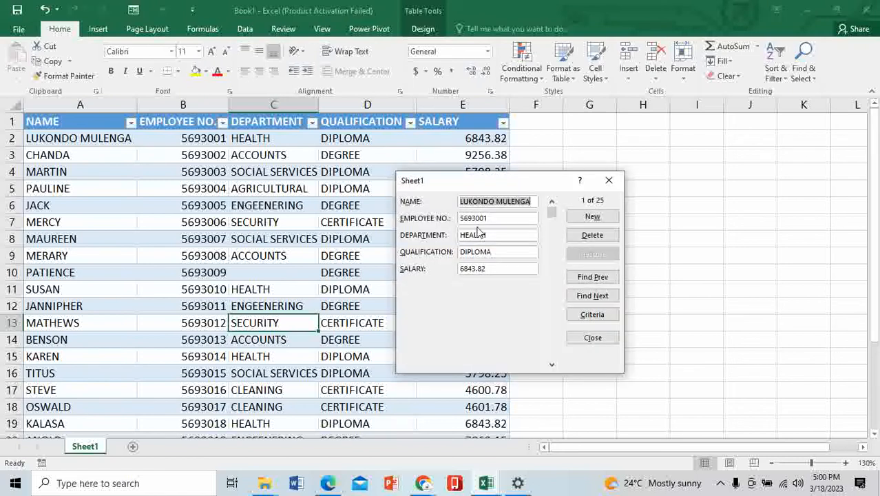
pyautogui.moveTo(585, 200)
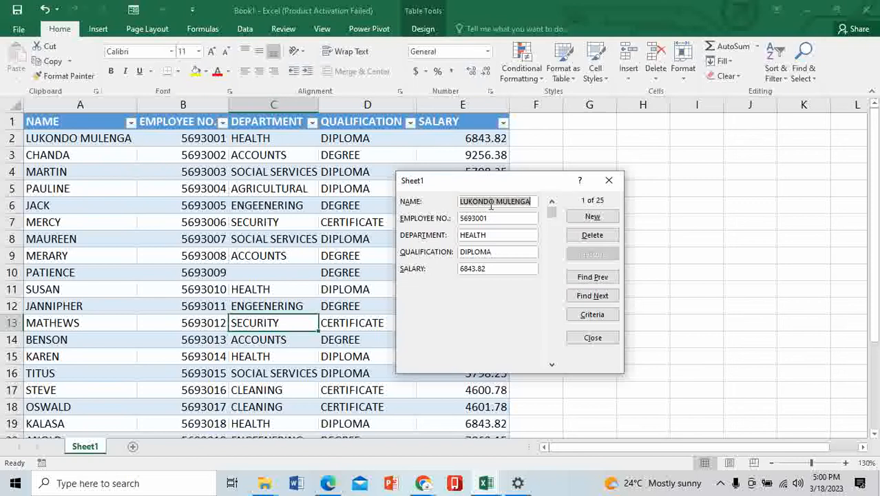
pyautogui.moveTo(77, 142)
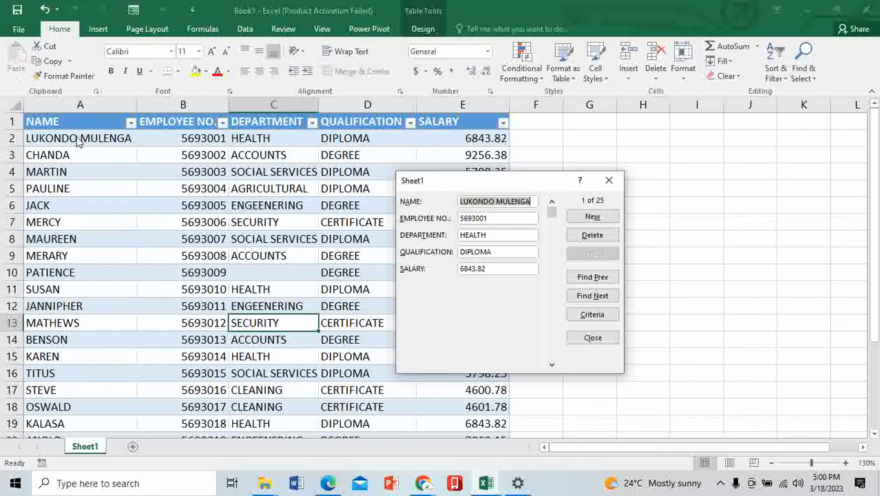
pyautogui.moveTo(153, 139)
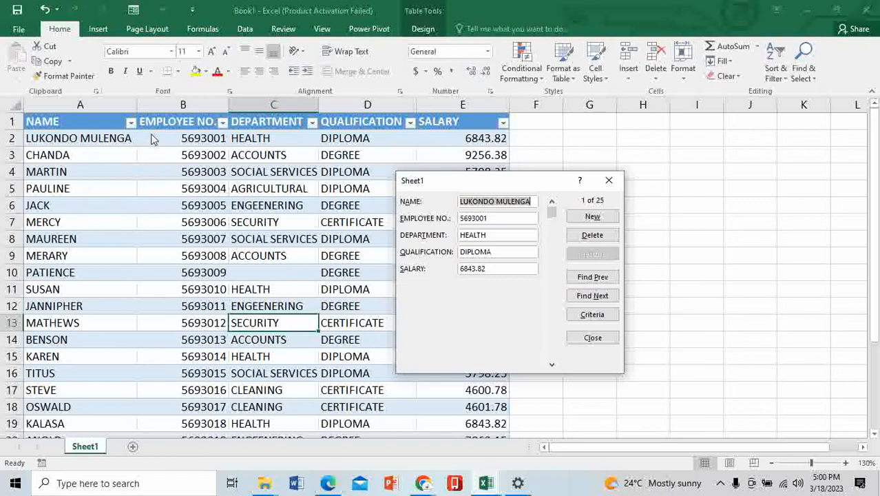
pyautogui.moveTo(488, 214)
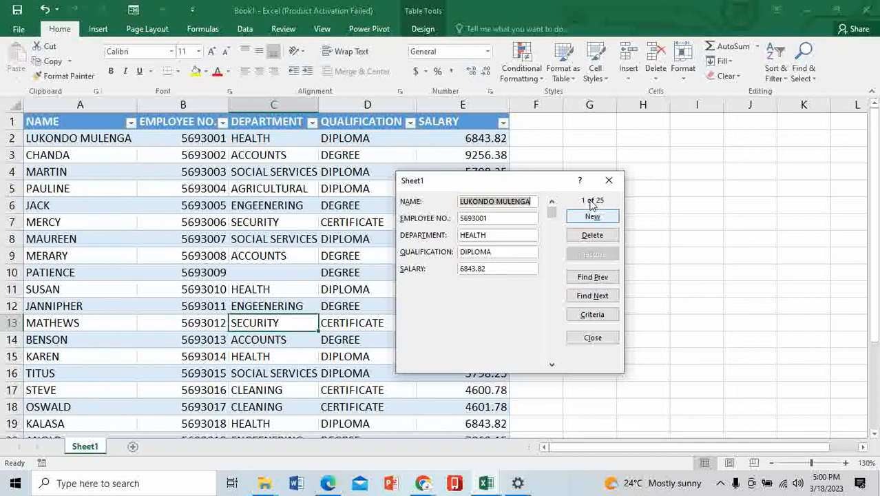
pyautogui.moveTo(591, 214)
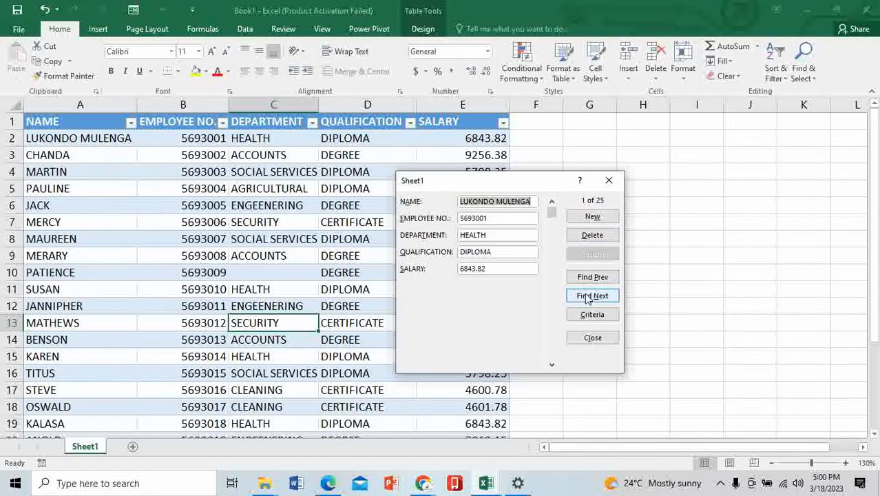
pyautogui.click(593, 295)
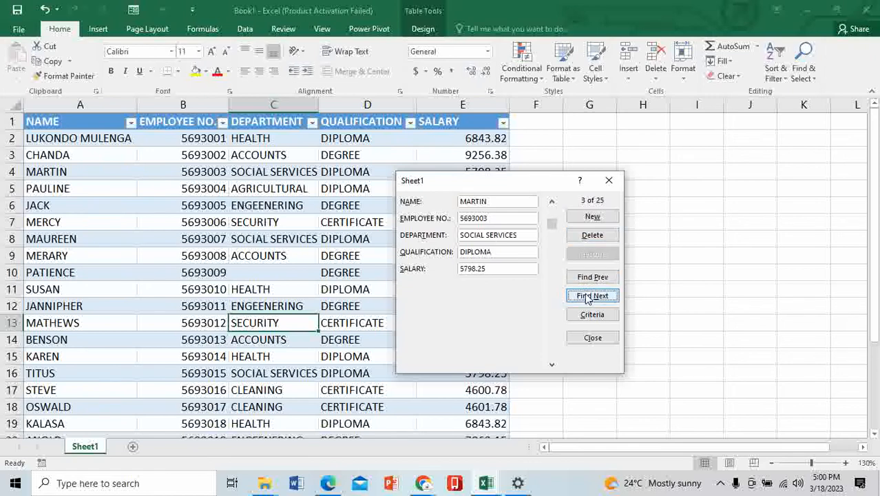
pyautogui.click(592, 295)
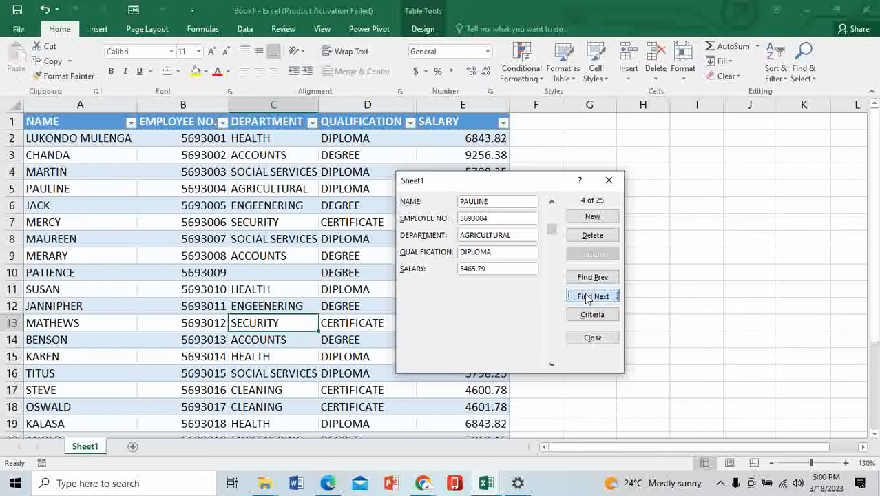
pyautogui.click(593, 295)
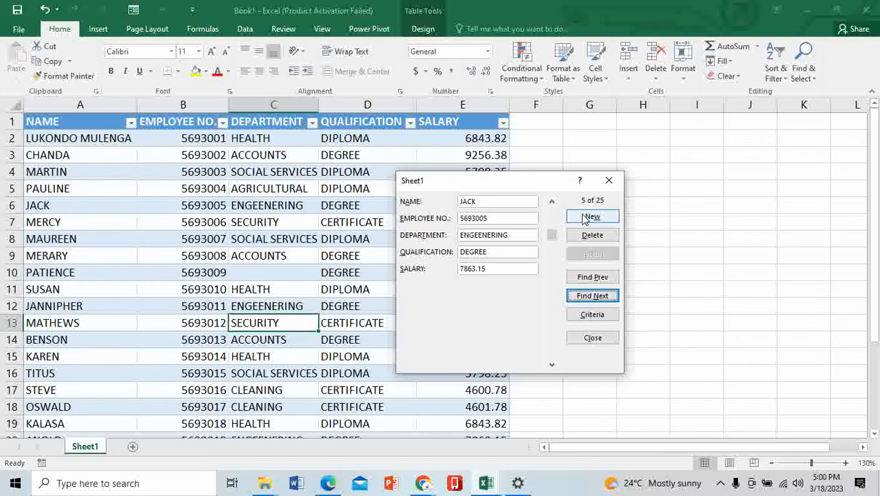
pyautogui.click(592, 216)
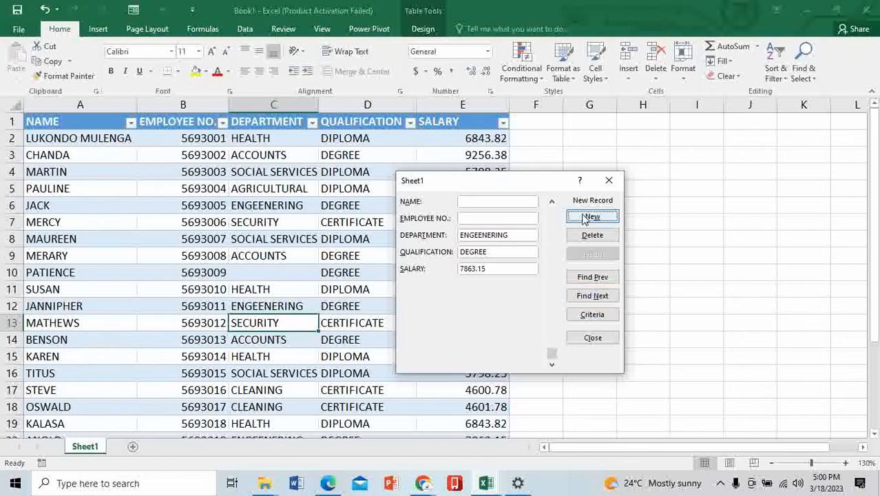
# Enter EDMOND, HEALTH, DIPLOMA and salary 67848.72 in the form and add the record.
pyautogui.click(592, 216)
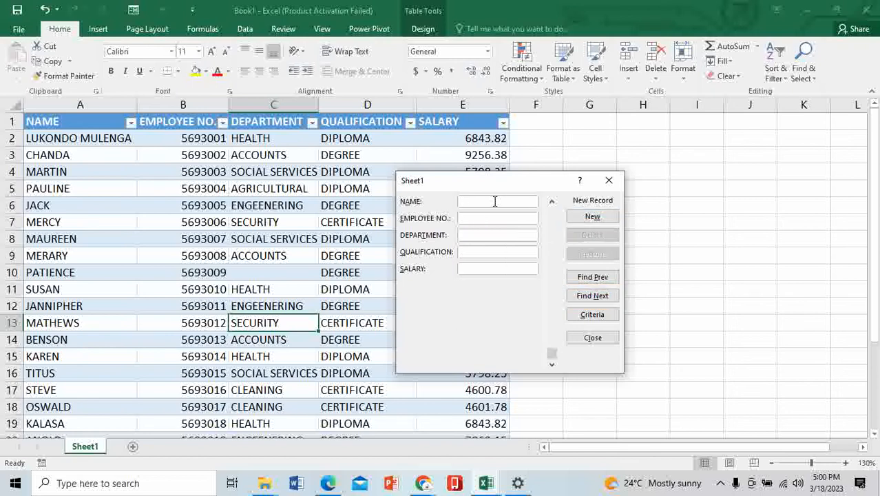
pyautogui.write('EDMOND')
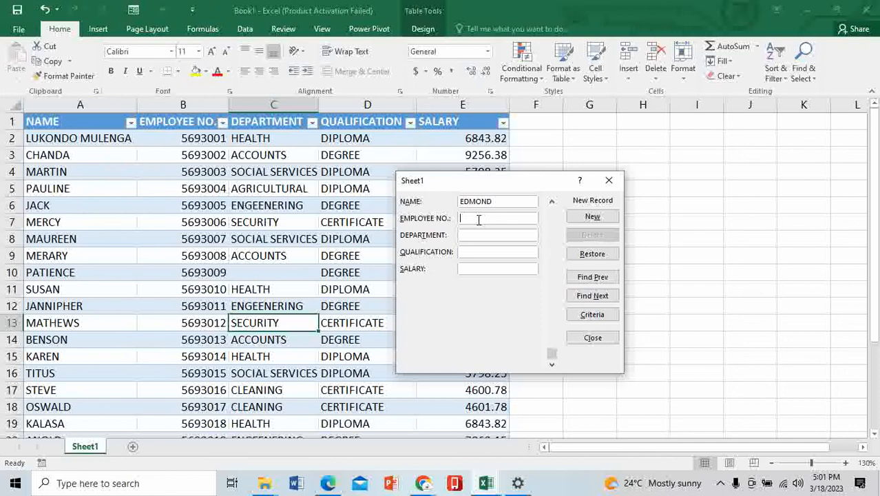
pyautogui.click(497, 234)
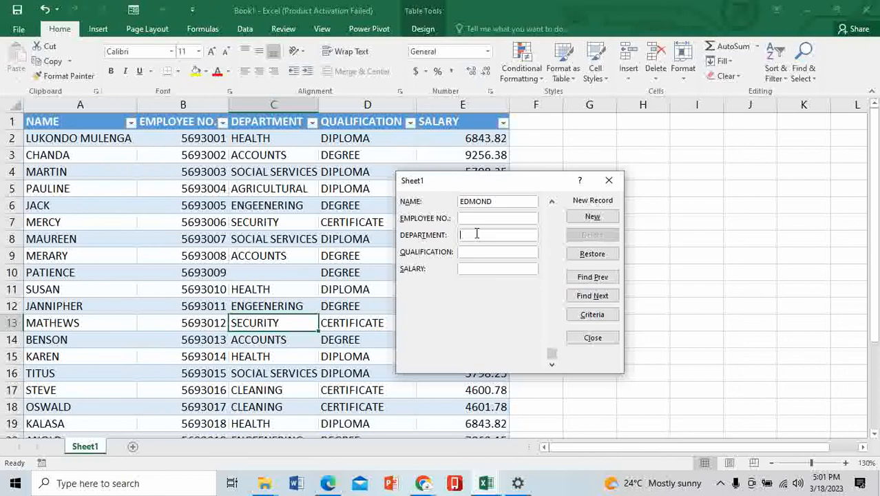
pyautogui.write('HEALTH')
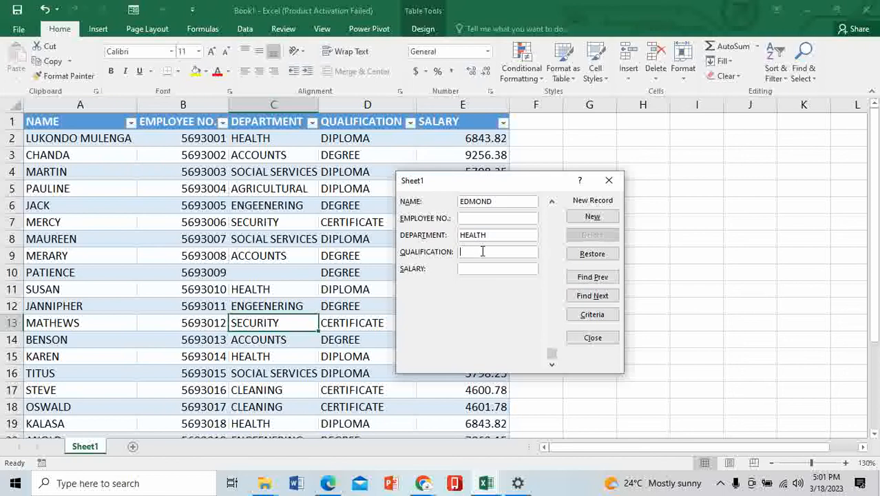
pyautogui.write('DIPLO')
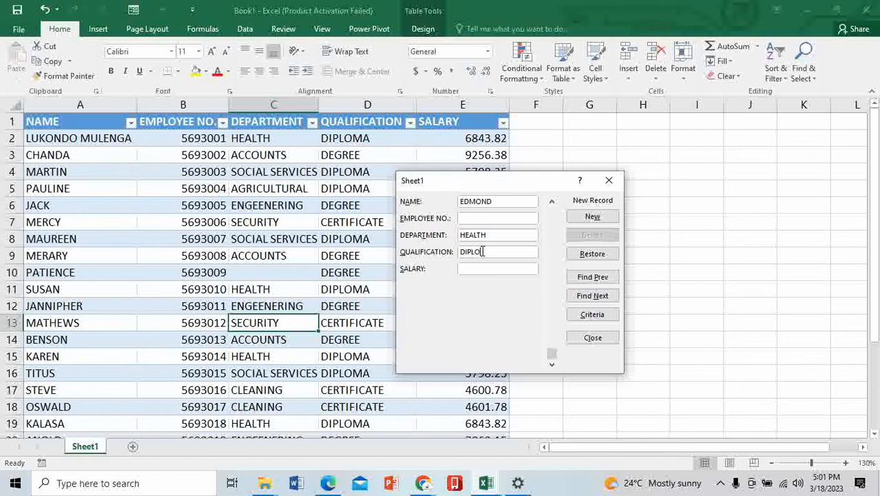
pyautogui.write('MA')
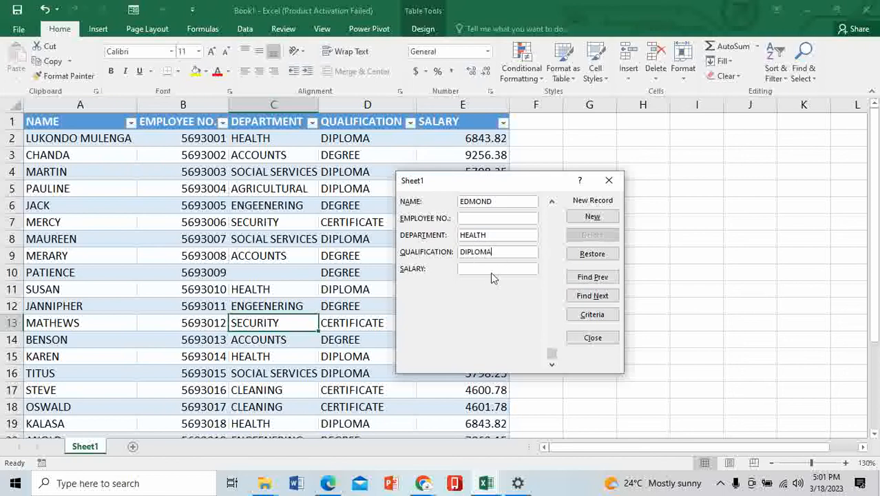
pyautogui.click(497, 268)
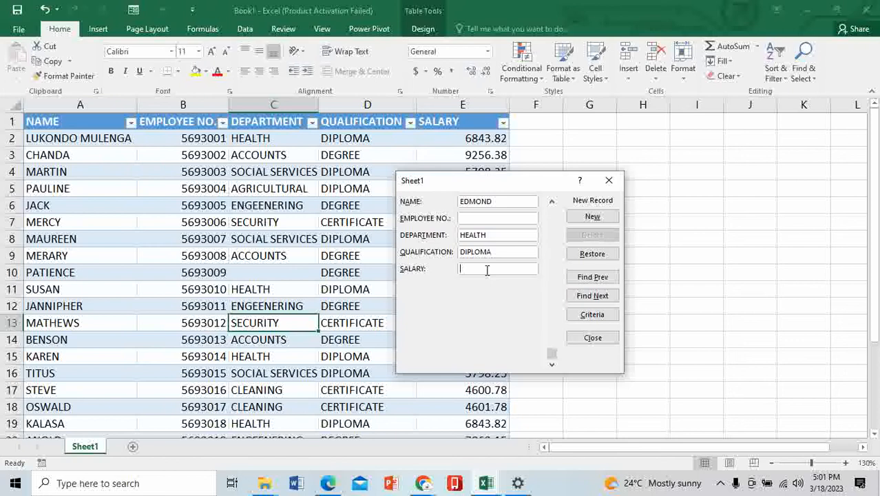
pyautogui.write('678')
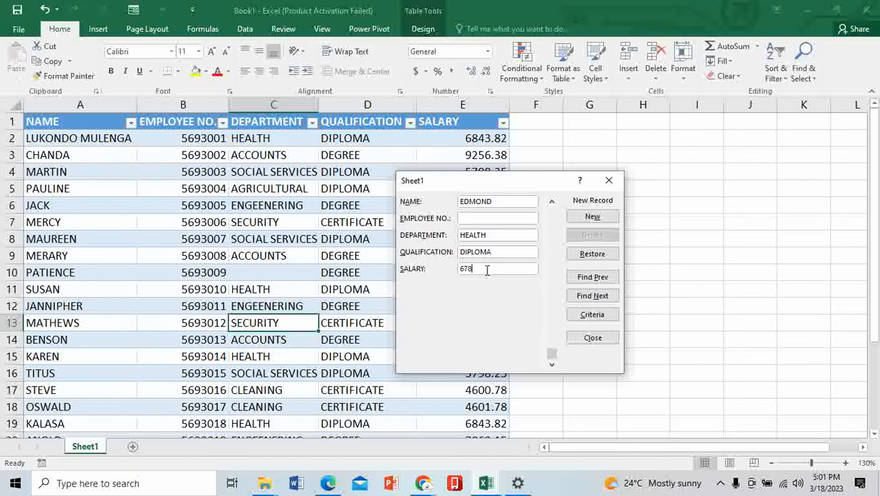
pyautogui.write('48')
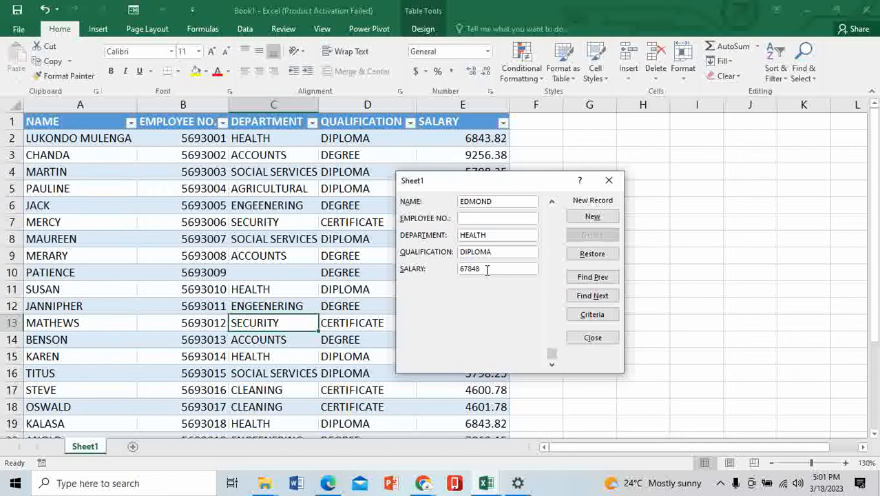
pyautogui.write('72')
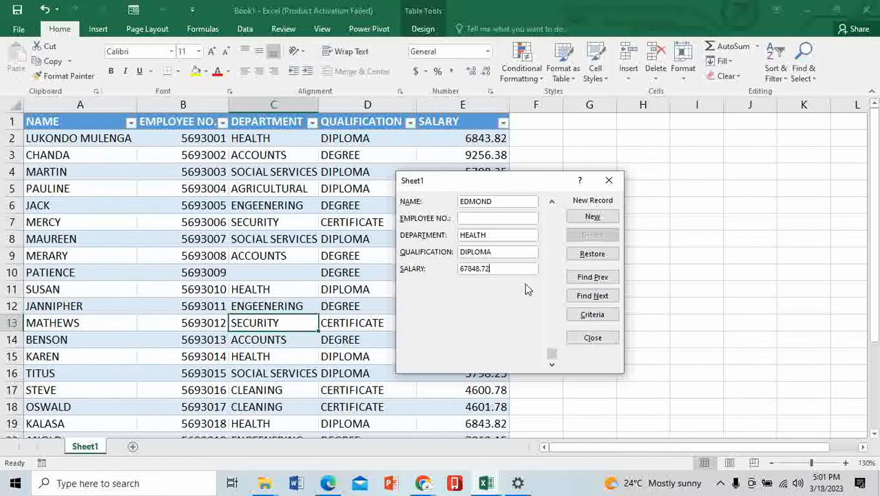
pyautogui.click(592, 217)
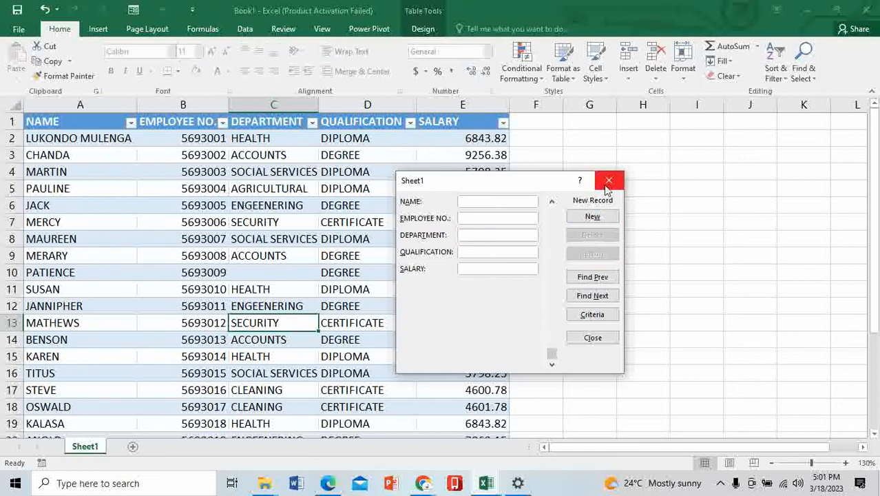
# Close the form and fill EDMOND's employee number as a series, giving 5693026 after JOHN's 5693025.
pyautogui.click(609, 179)
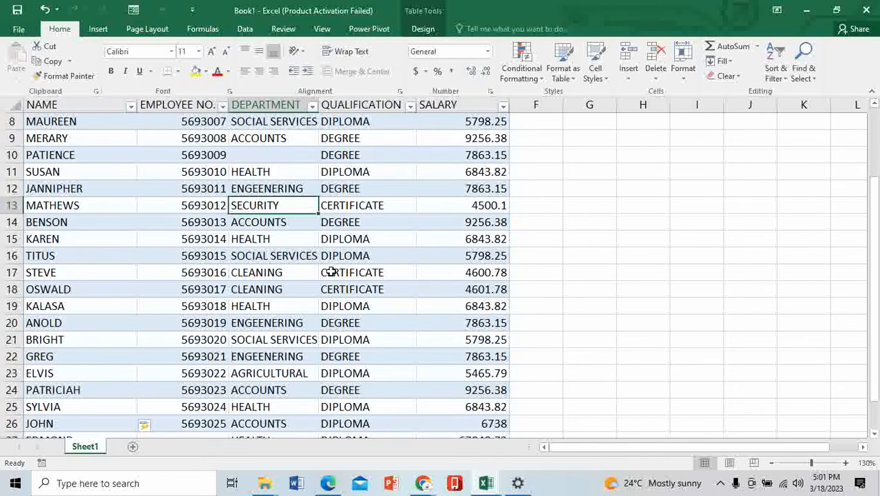
pyautogui.scroll(-3)
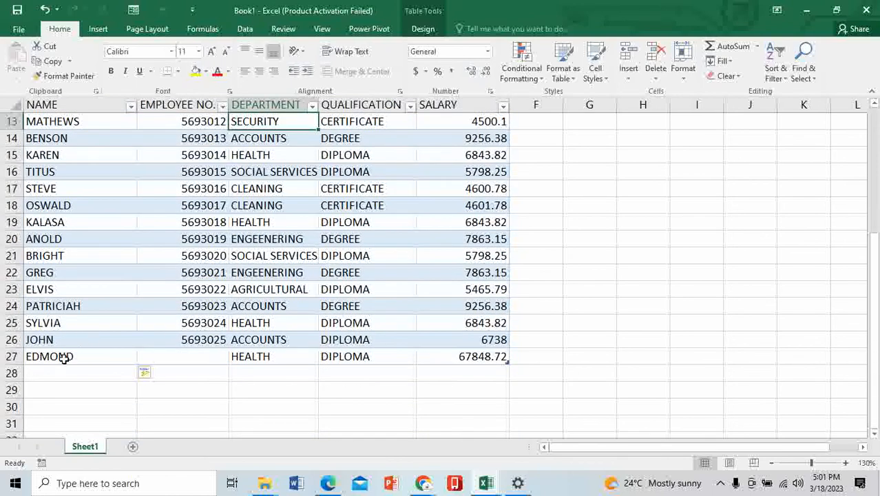
pyautogui.moveTo(343, 353)
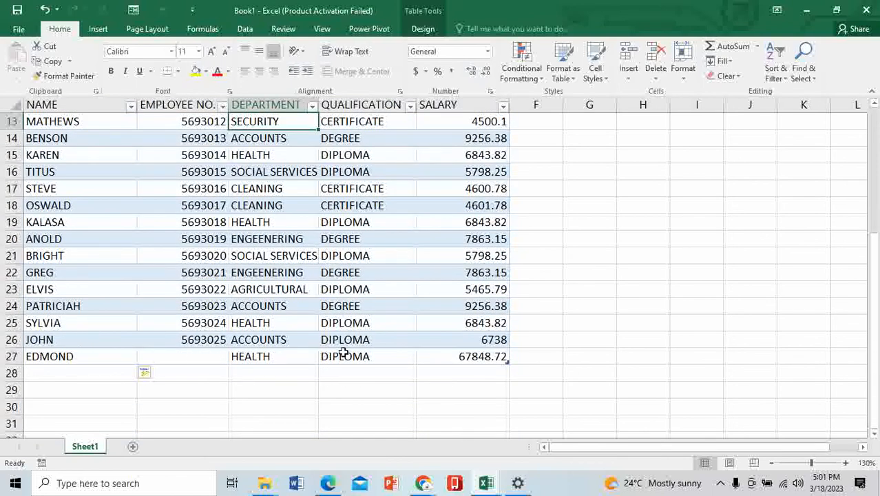
pyautogui.moveTo(494, 358)
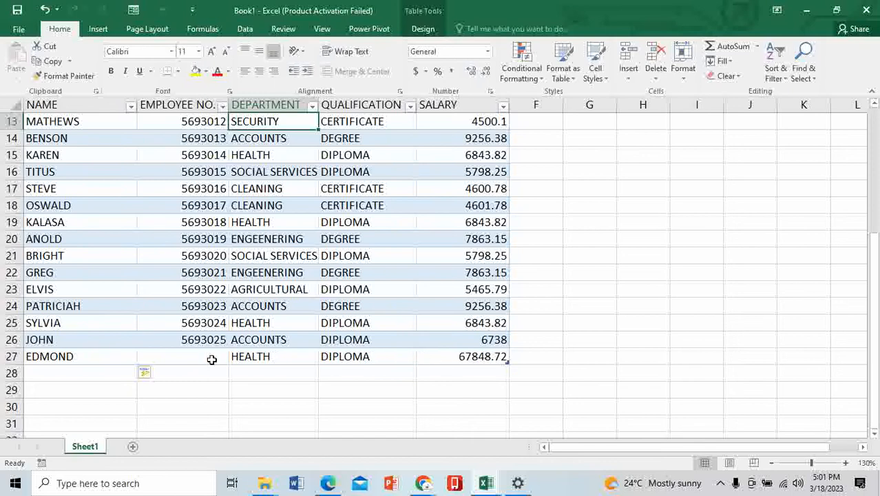
pyautogui.click(182, 355)
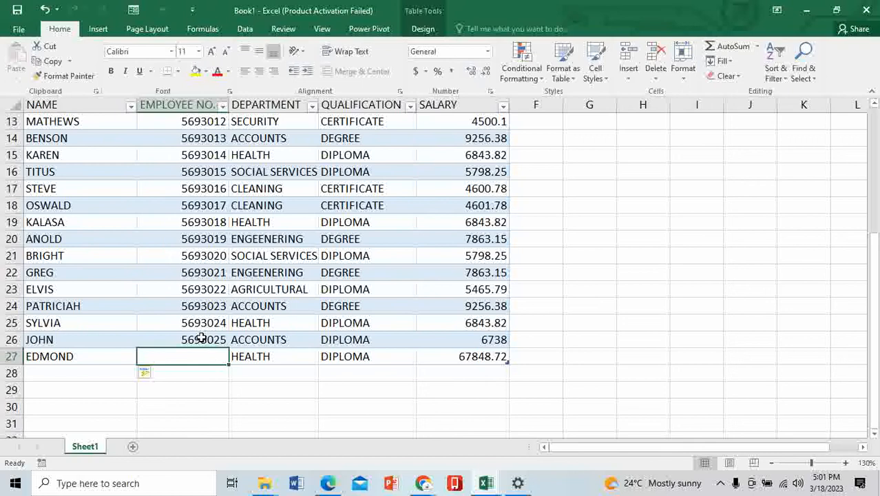
pyautogui.click(203, 339)
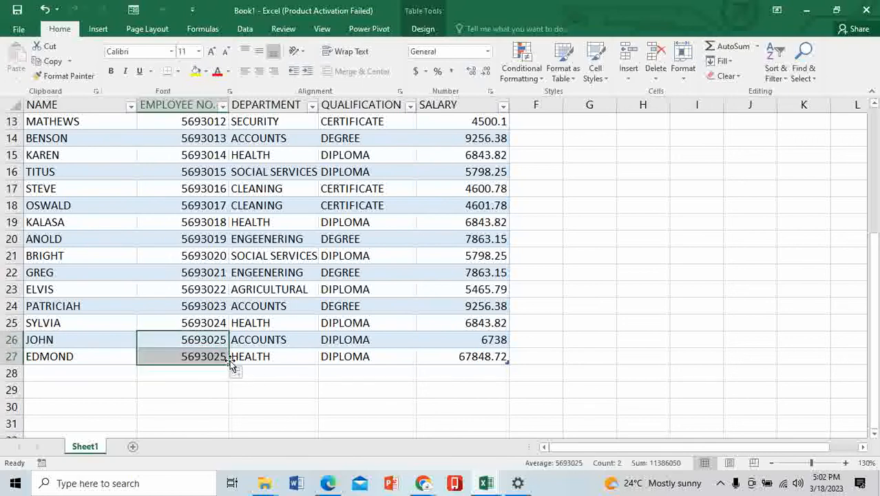
pyautogui.click(239, 372)
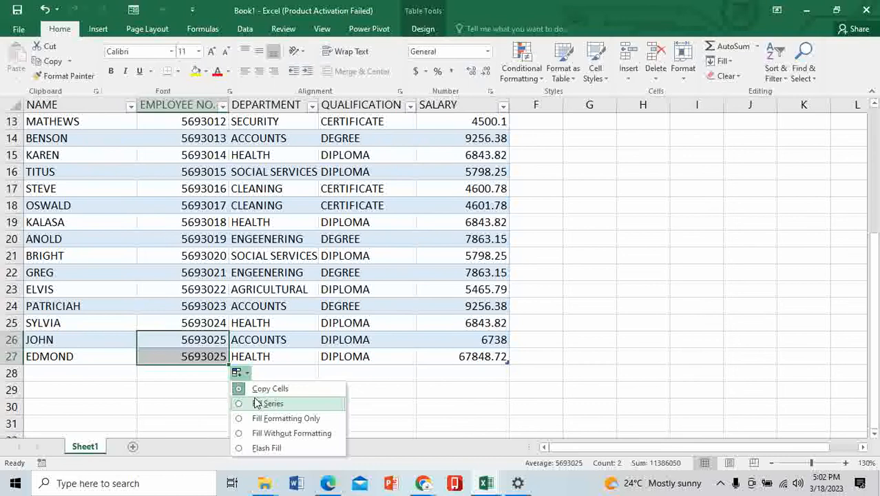
pyautogui.click(273, 402)
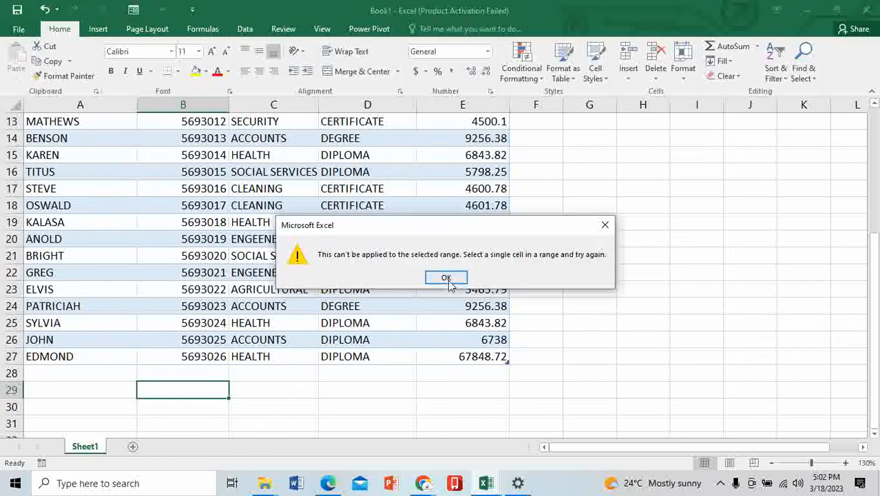
pyautogui.click(446, 277)
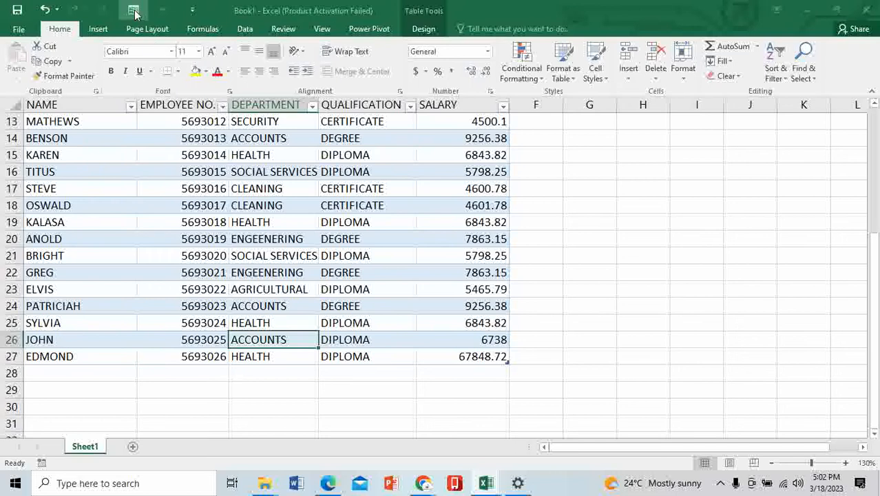
# Add MARTHA (ACCOUNTS, DEGREE, 8500) as a new record through the data form.
pyautogui.click(134, 9)
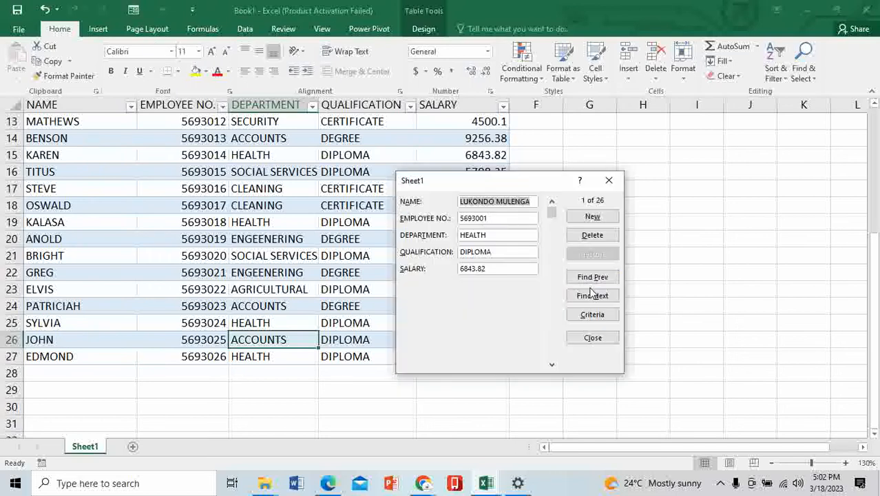
pyautogui.click(592, 217)
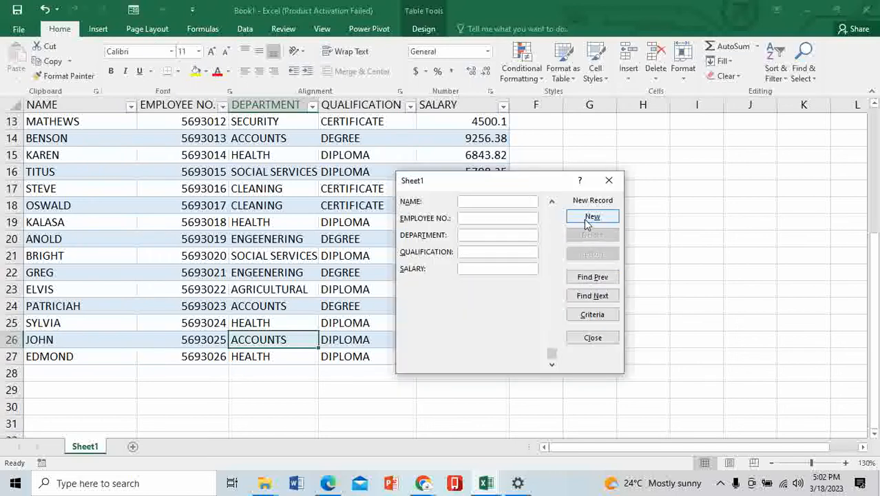
pyautogui.write('MARTHA')
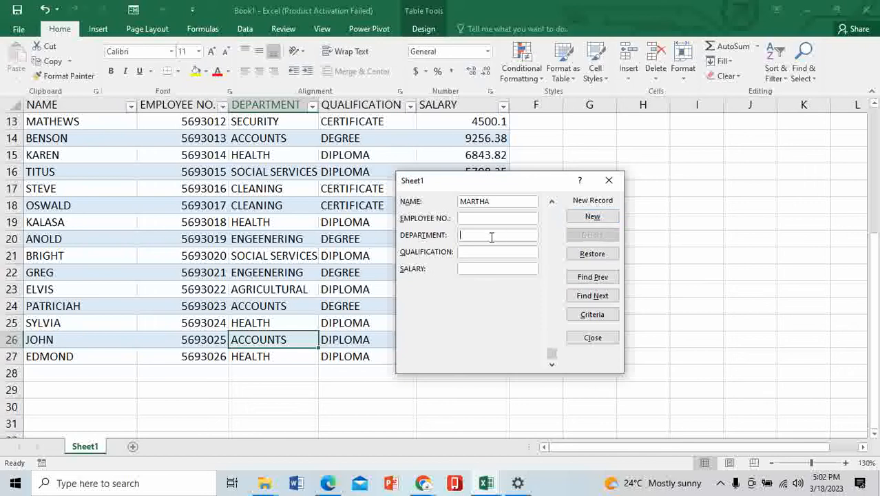
pyautogui.write('ACC')
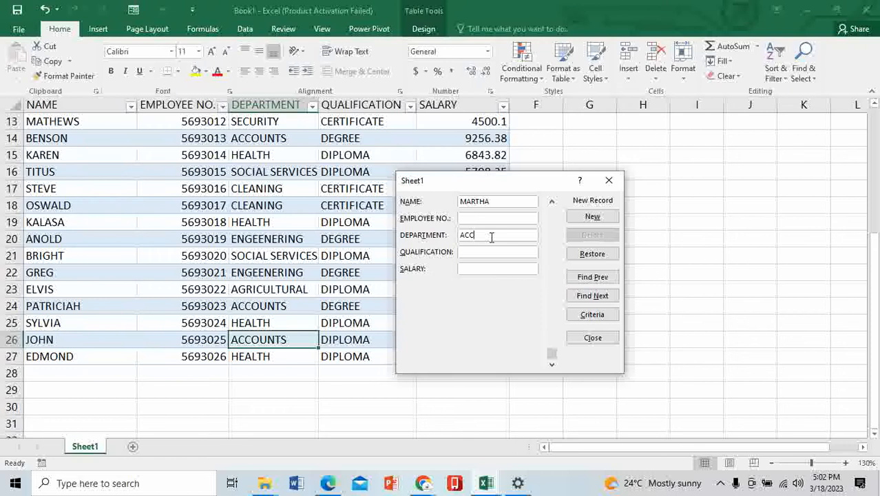
pyautogui.write('OUNTS')
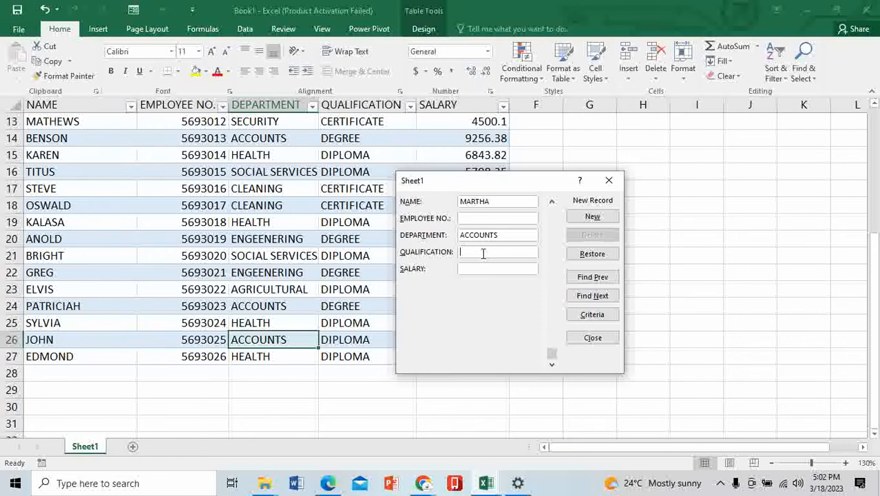
pyautogui.write('DEGREE')
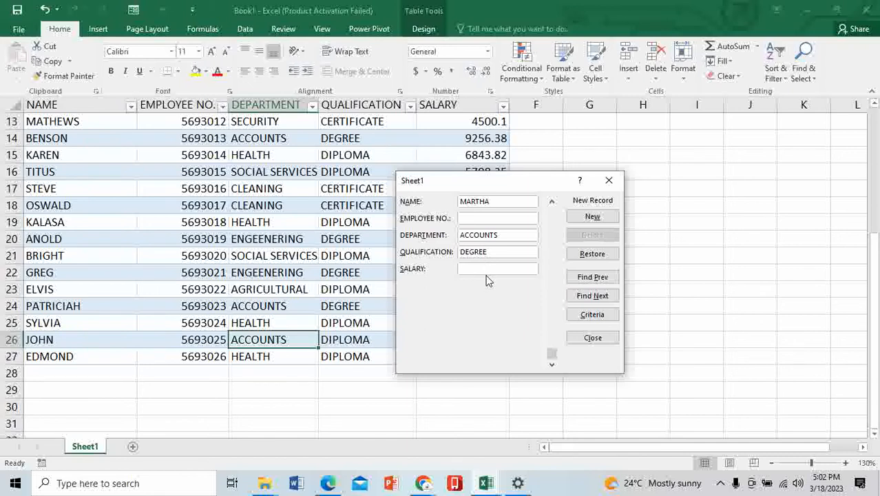
pyautogui.write('8500')
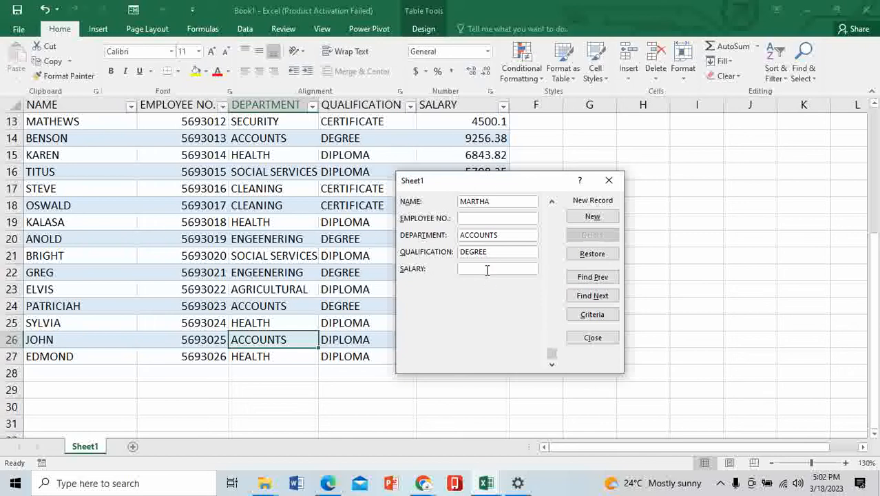
pyautogui.write('8500')
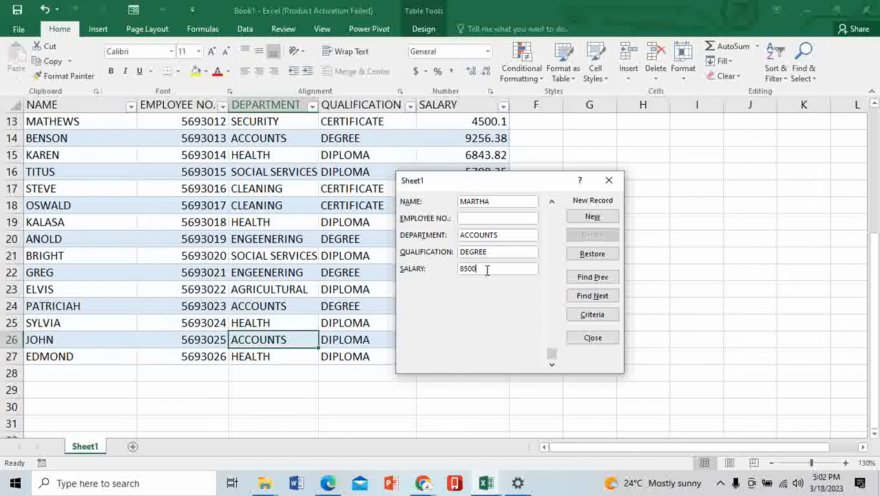
pyautogui.click(592, 216)
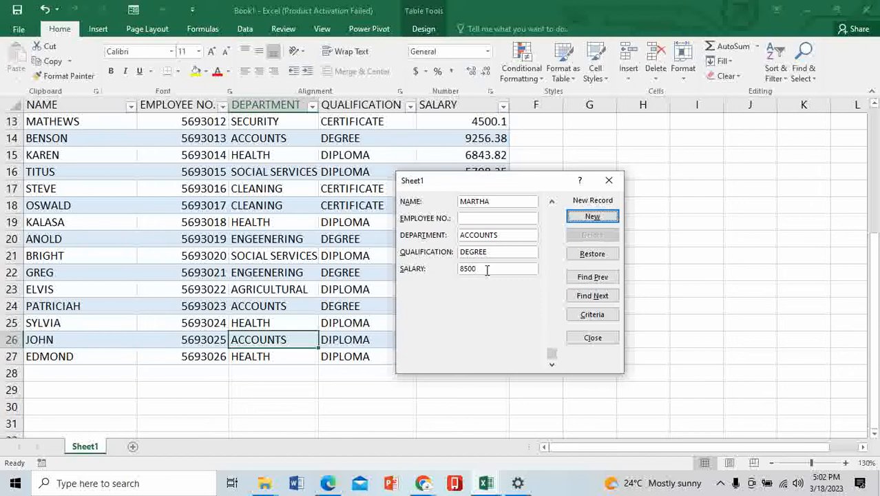
pyautogui.click(593, 215)
pyautogui.write('GRICULTU')
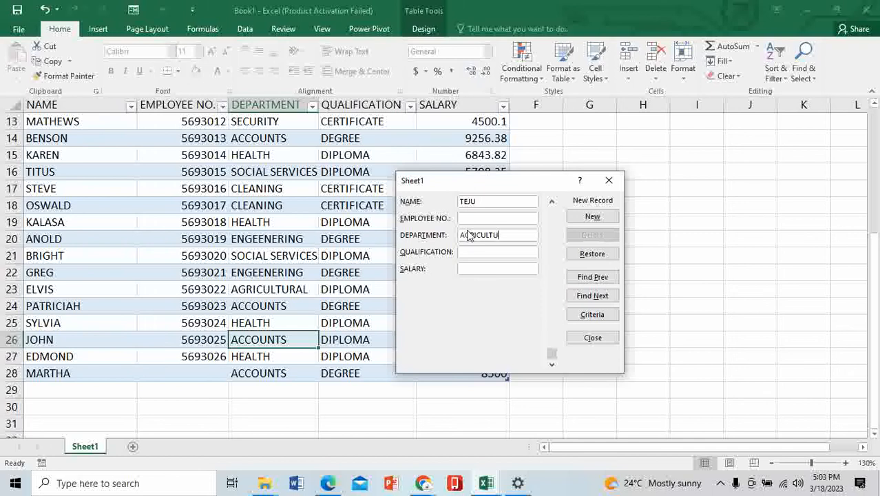
# Add TEJU (AGRICULTURAL, DIPLOMA, 5600) as another record and close the form.
pyautogui.write('RAL')
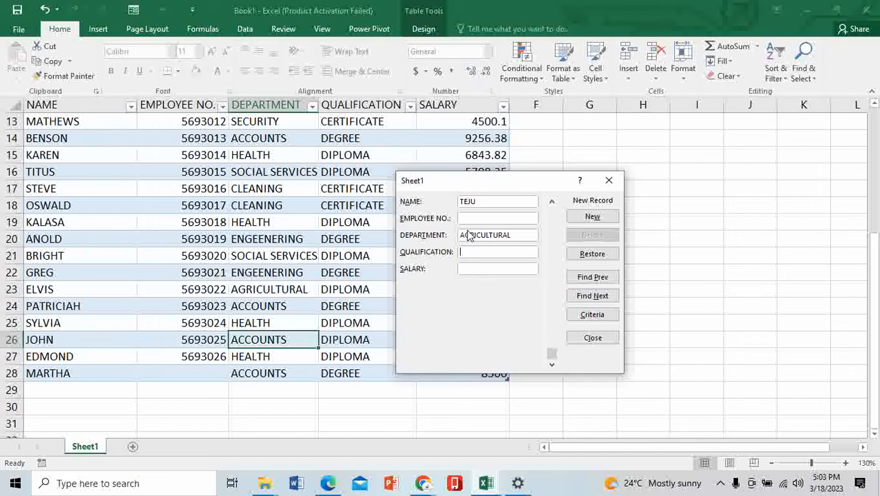
pyautogui.write('DIPLO')
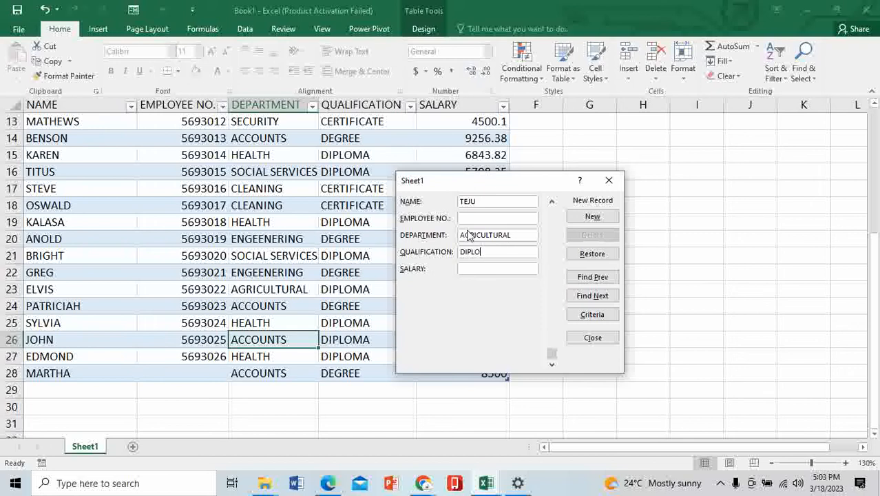
pyautogui.write('MA')
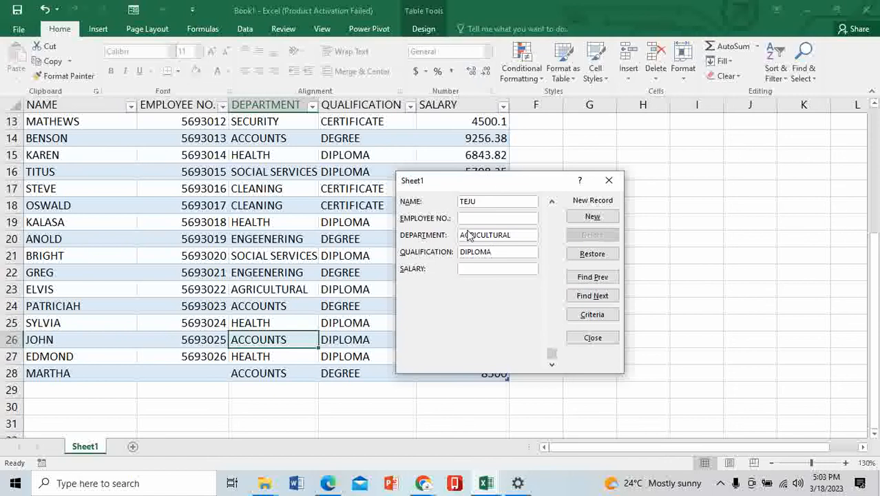
pyautogui.write('5600')
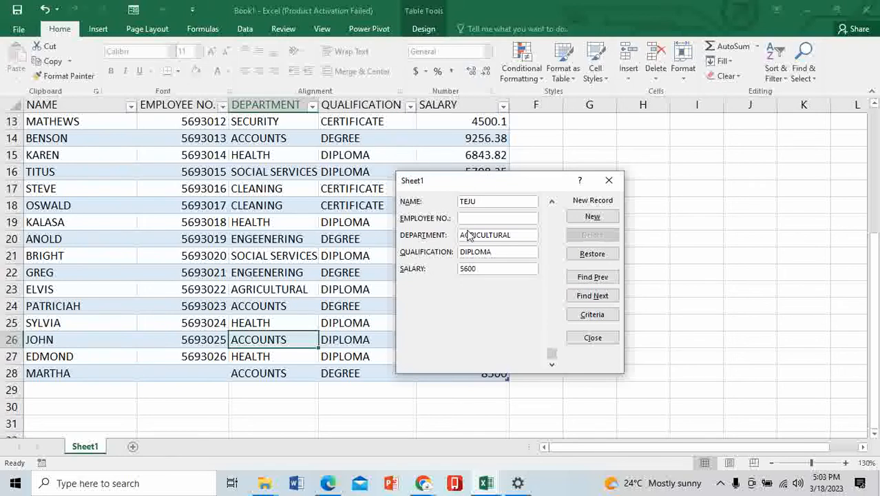
pyautogui.click(592, 217)
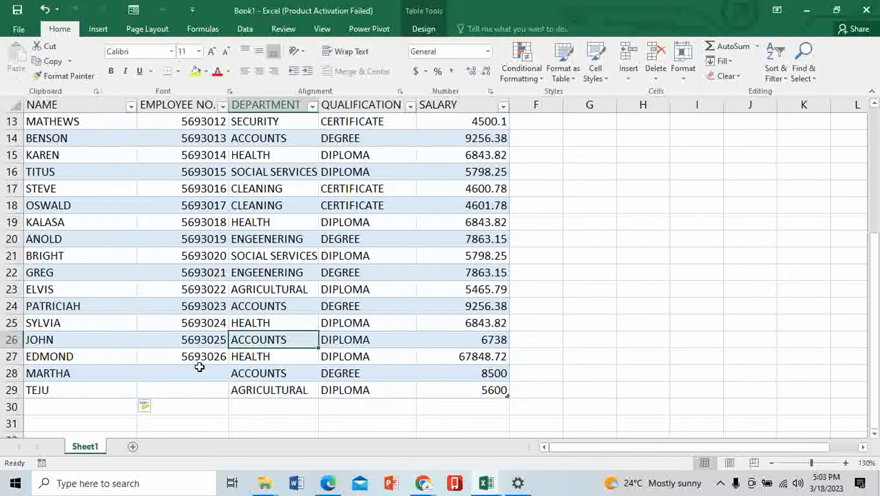
pyautogui.moveTo(146, 388)
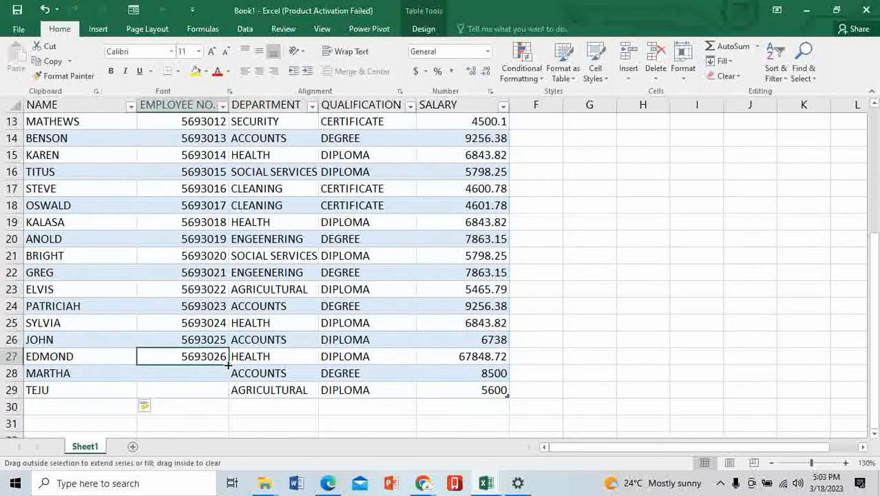
pyautogui.moveTo(229, 355); pyautogui.dragTo(229, 390)
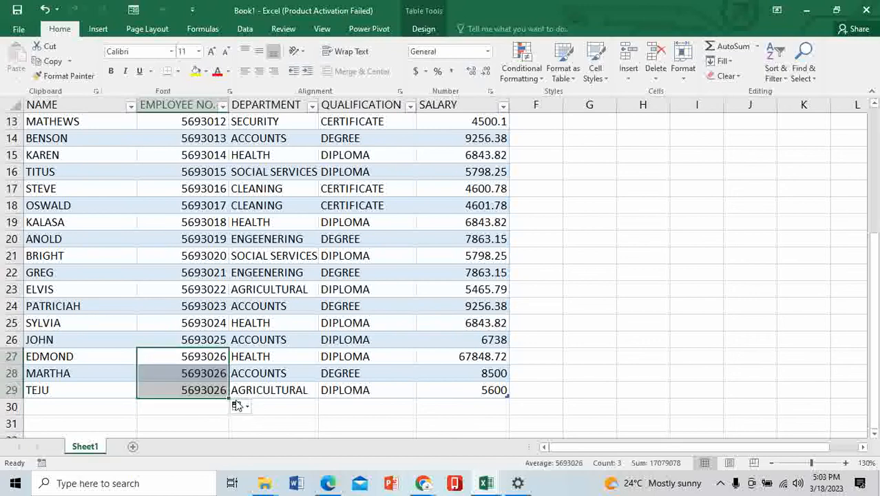
pyautogui.click(241, 405)
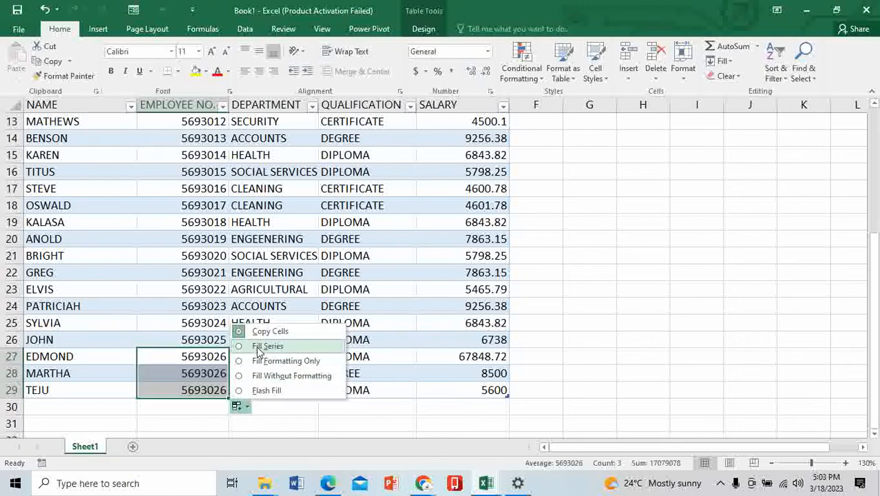
pyautogui.click(267, 346)
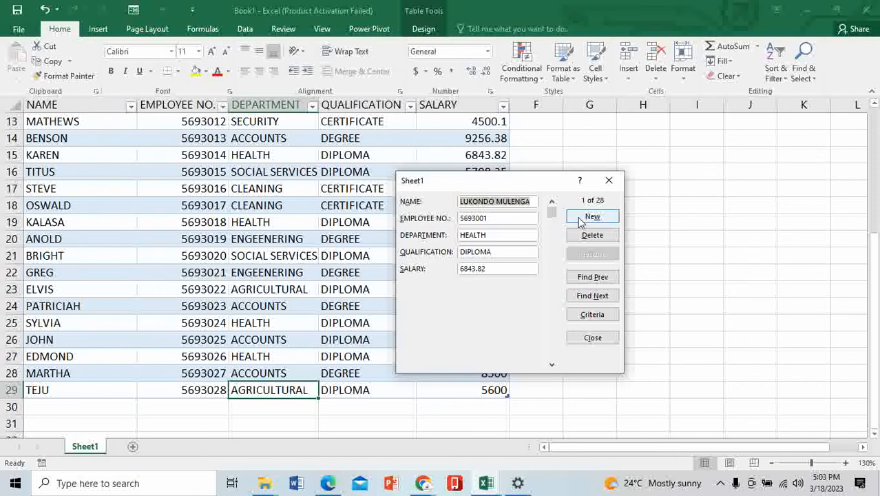
pyautogui.moveTo(524, 214)
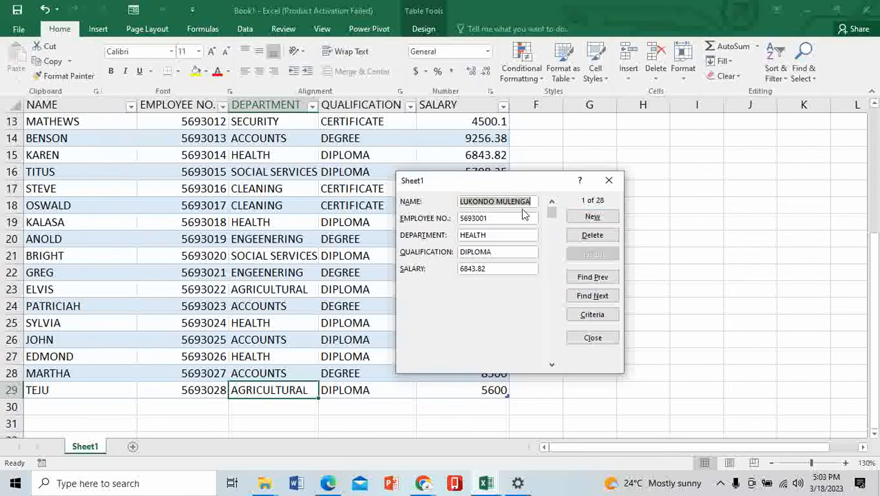
pyautogui.moveTo(549, 227)
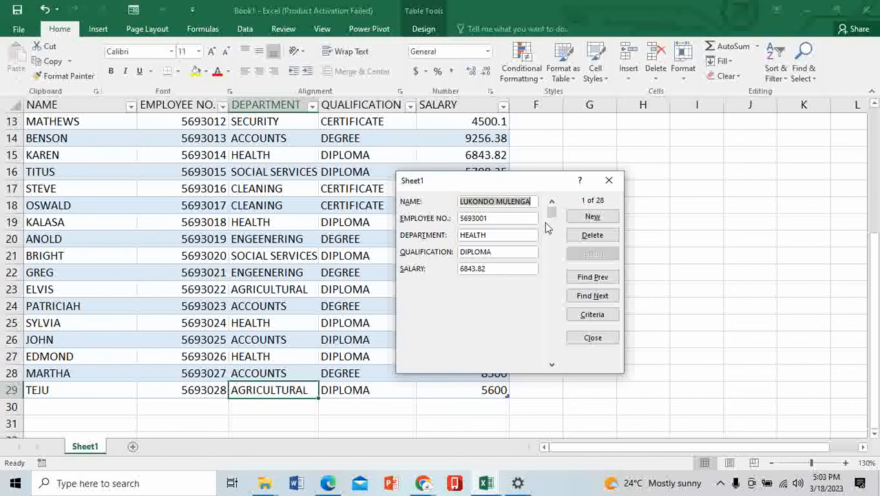
pyautogui.click(592, 234)
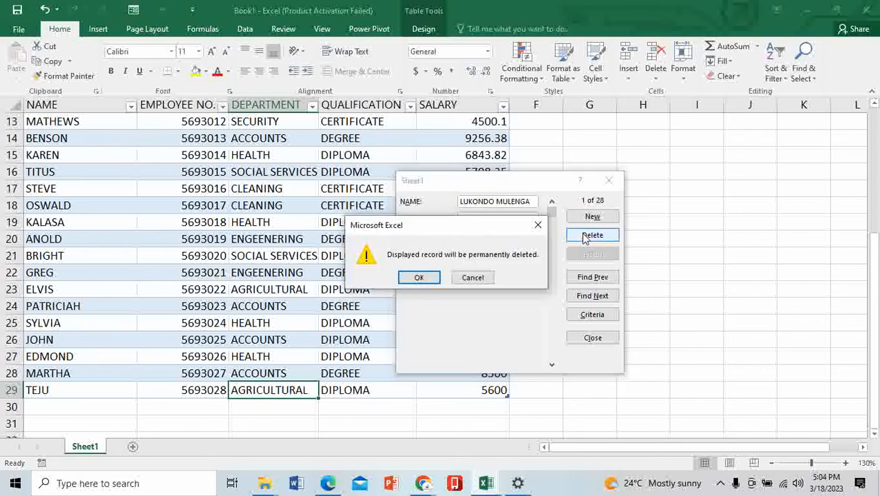
pyautogui.moveTo(419, 277)
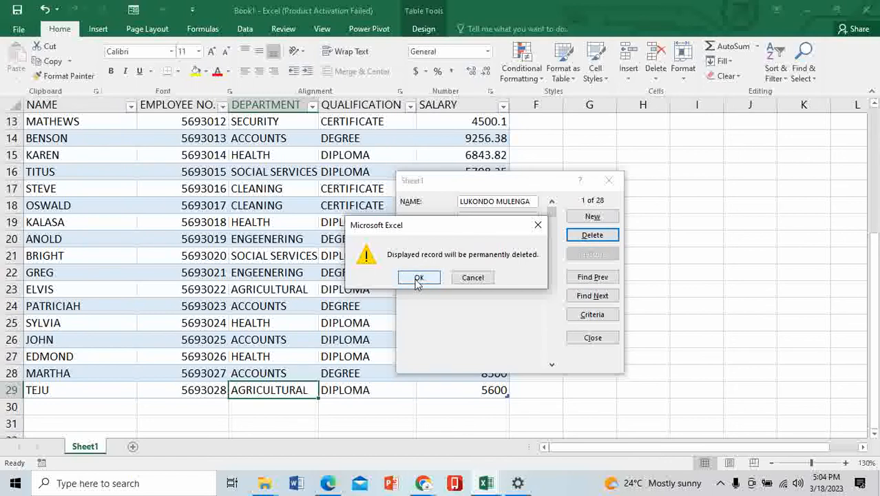
pyautogui.click(418, 277)
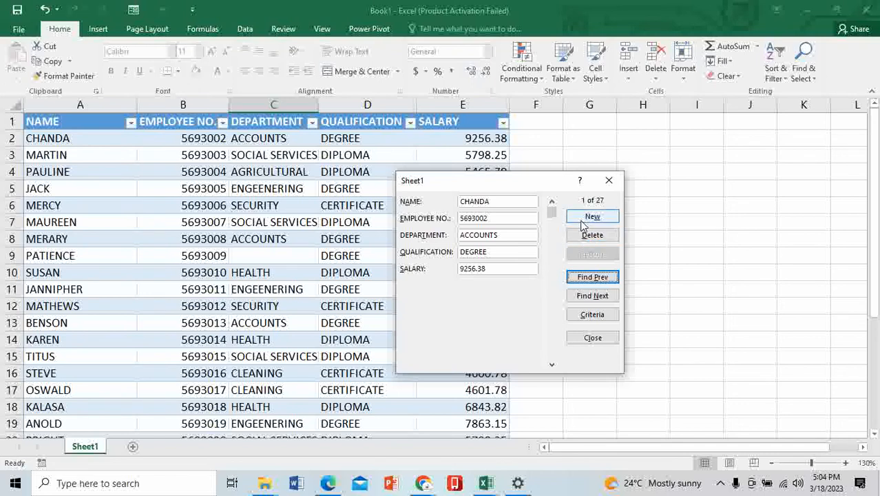
pyautogui.moveTo(503, 201)
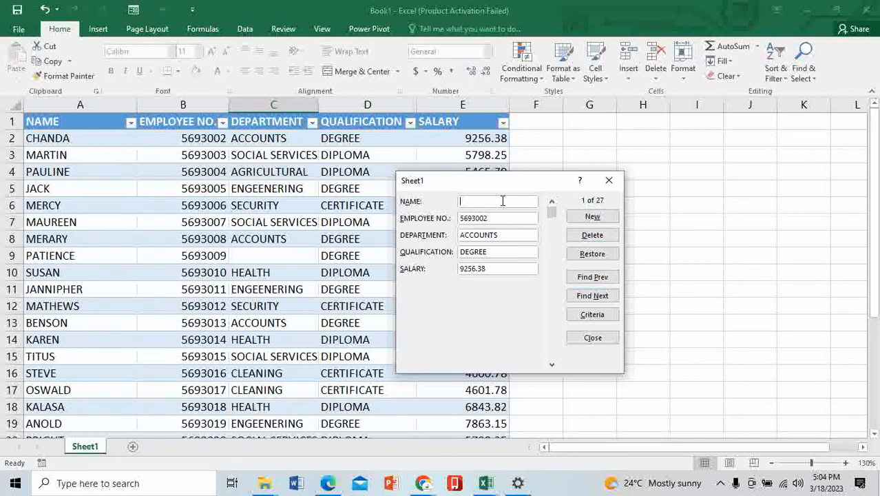
pyautogui.click(497, 218)
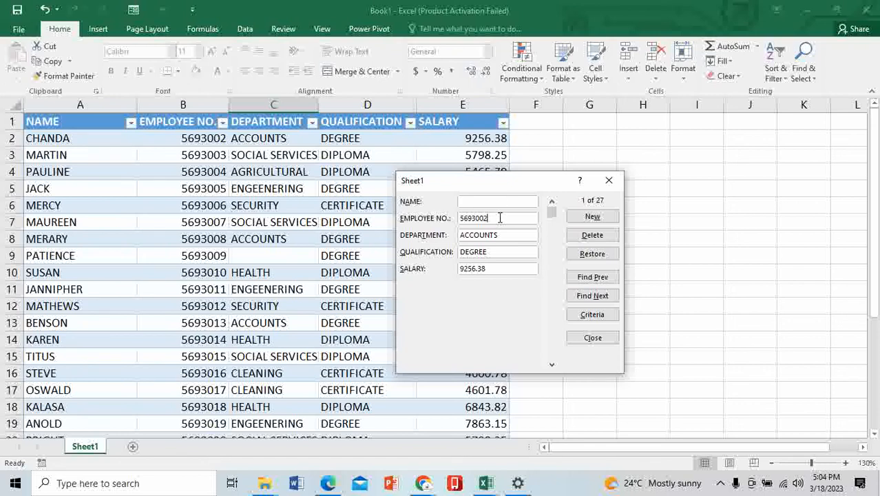
pyautogui.click(592, 216)
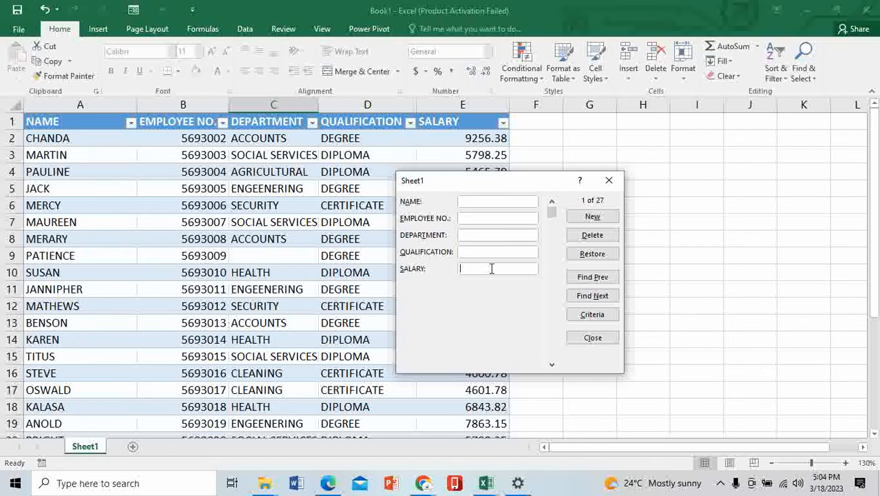
pyautogui.click(592, 253)
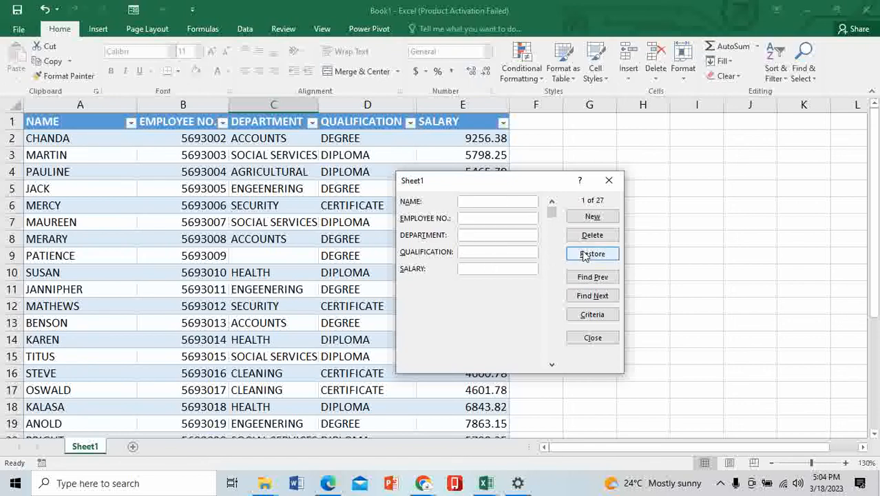
pyautogui.click(593, 253)
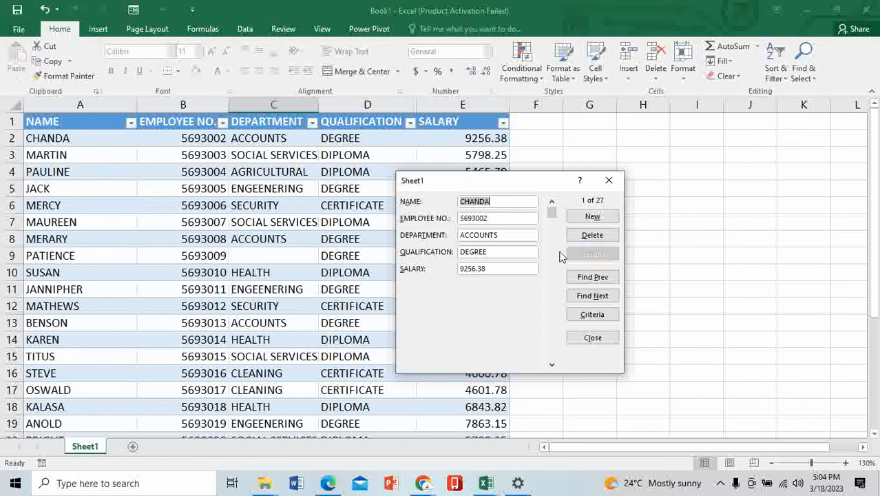
pyautogui.moveTo(614, 350)
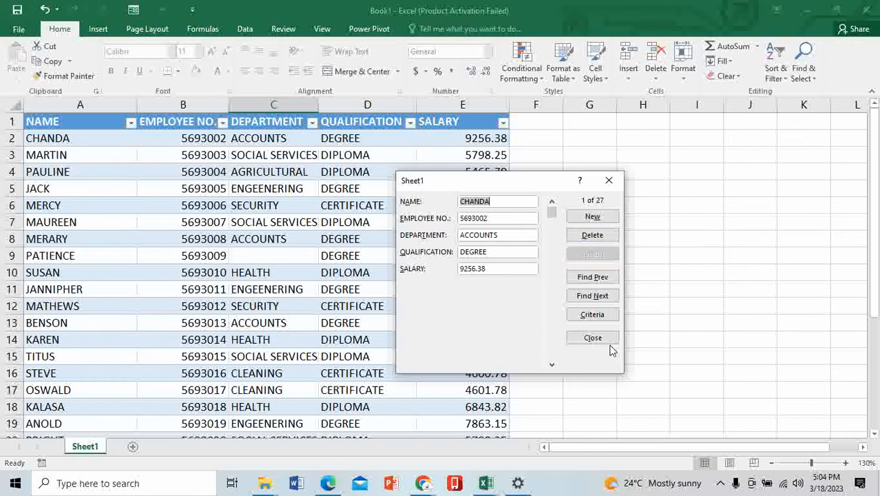
pyautogui.click(592, 295)
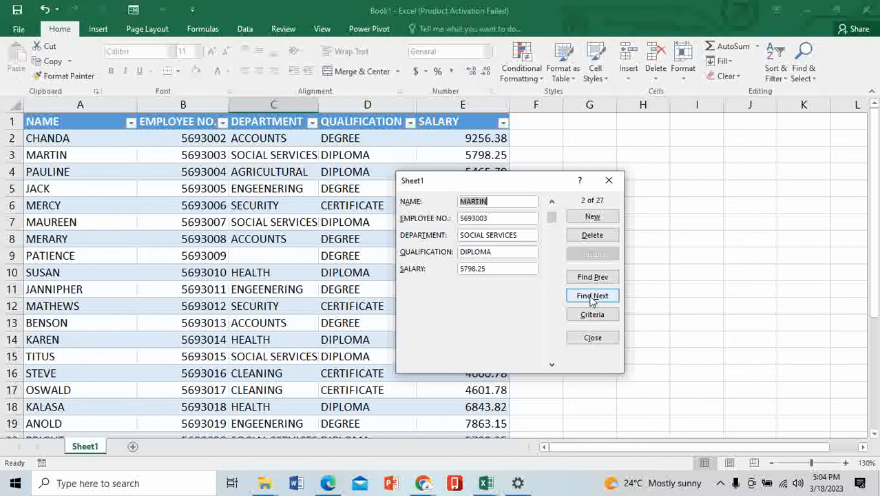
pyautogui.click(592, 295)
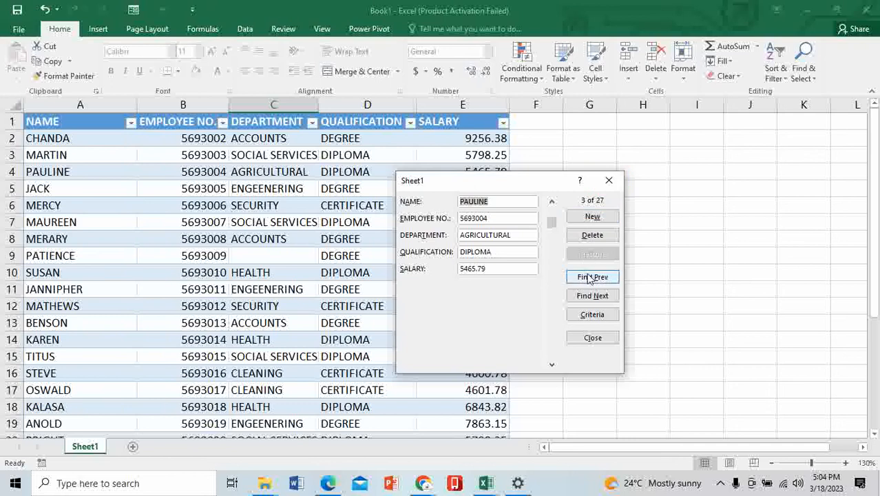
pyautogui.click(592, 275)
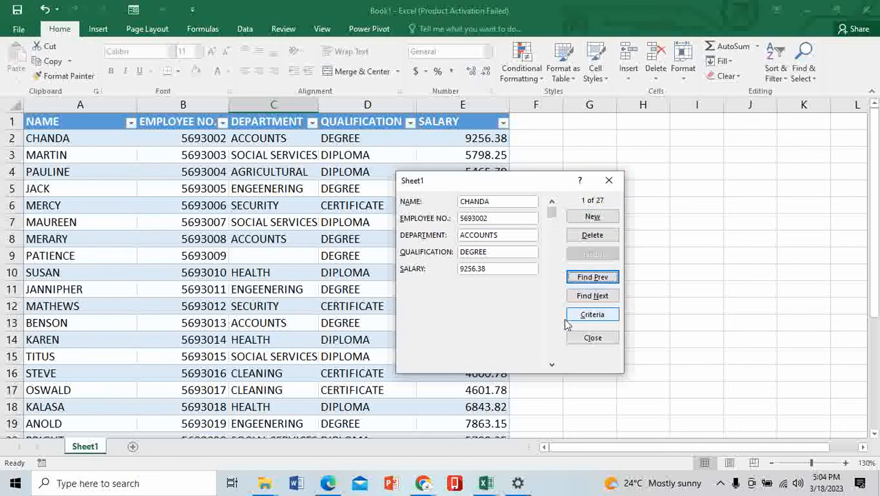
pyautogui.click(593, 314)
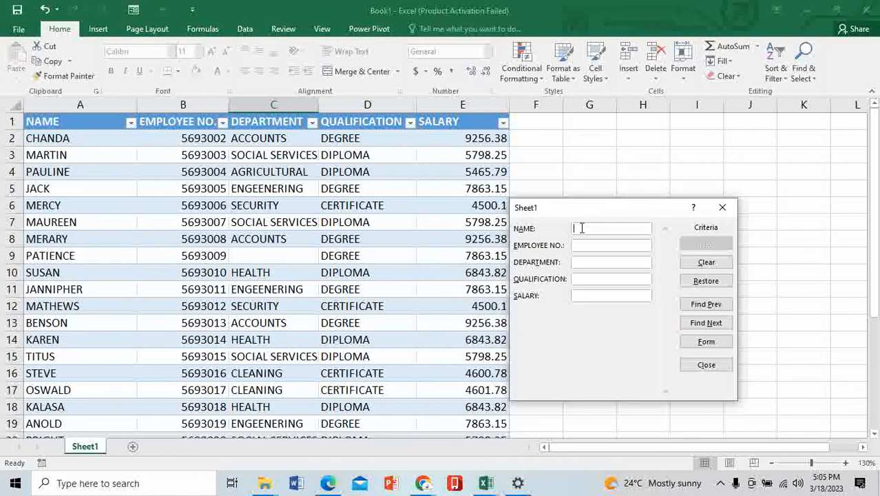
# Enter form search criteria: name JANNIPHER, department ENGEENERING, qualification DEGREE.
pyautogui.write('JANNIPHER')
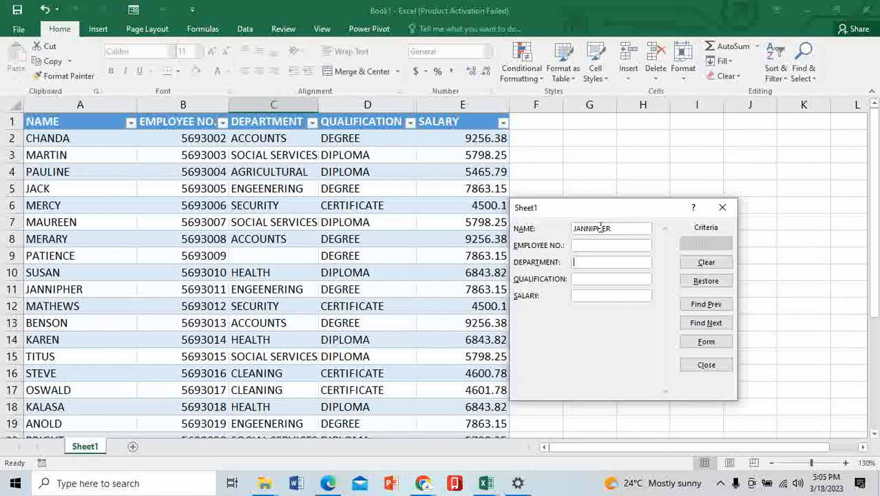
pyautogui.click(612, 262)
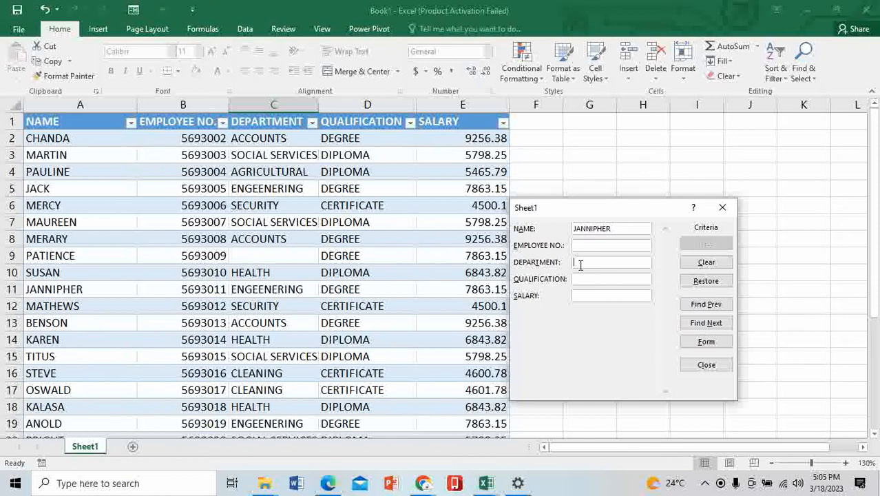
pyautogui.write('ENG')
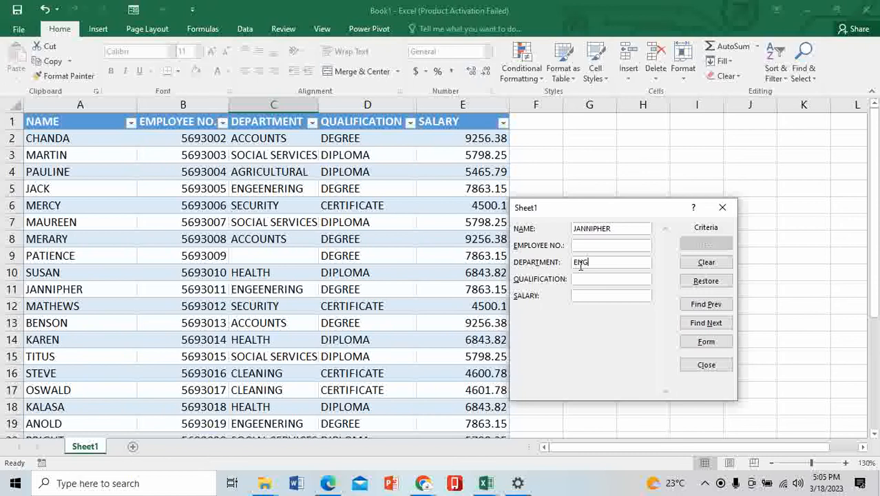
pyautogui.write('EENERING')
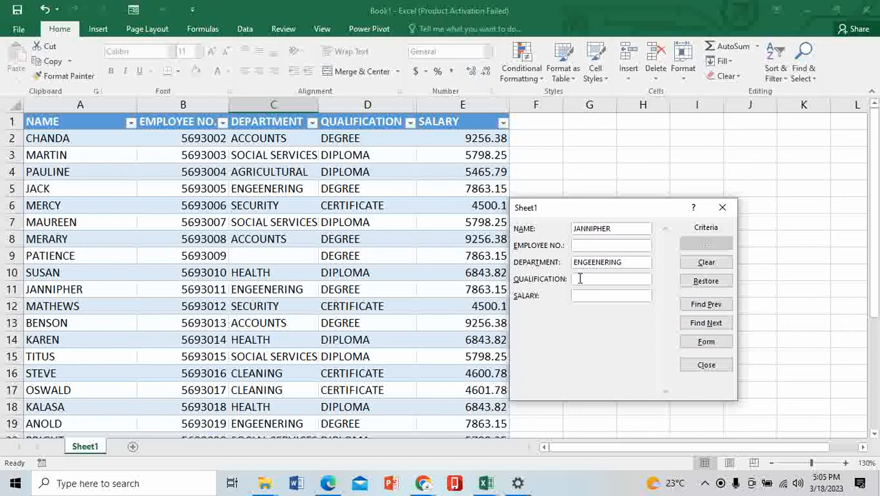
pyautogui.write('D')
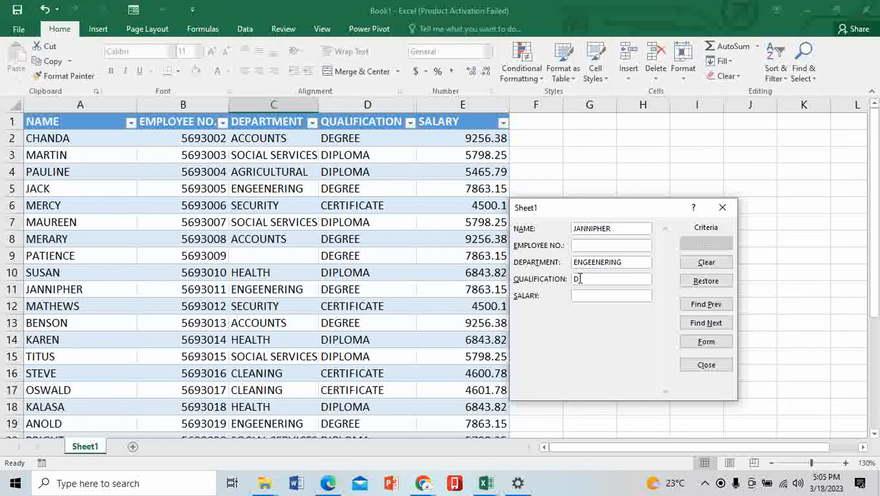
pyautogui.write('E')
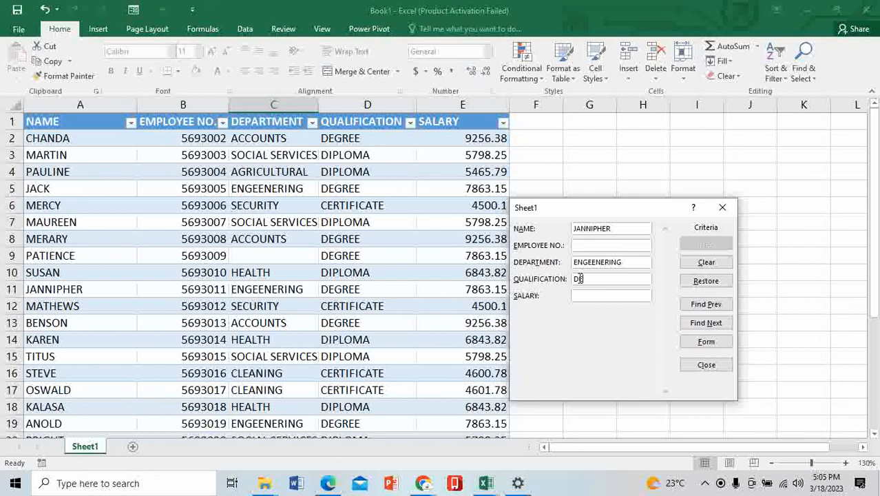
pyautogui.write('EGREE')
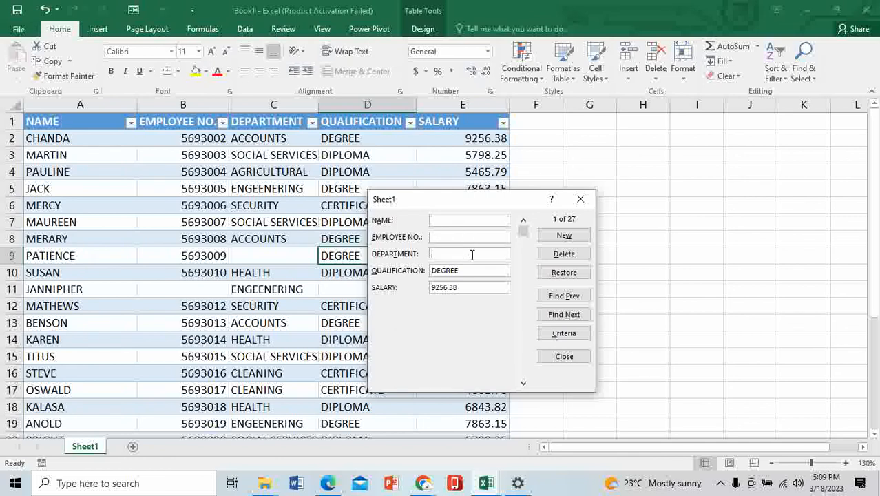
pyautogui.click(563, 314)
pyautogui.write('D')
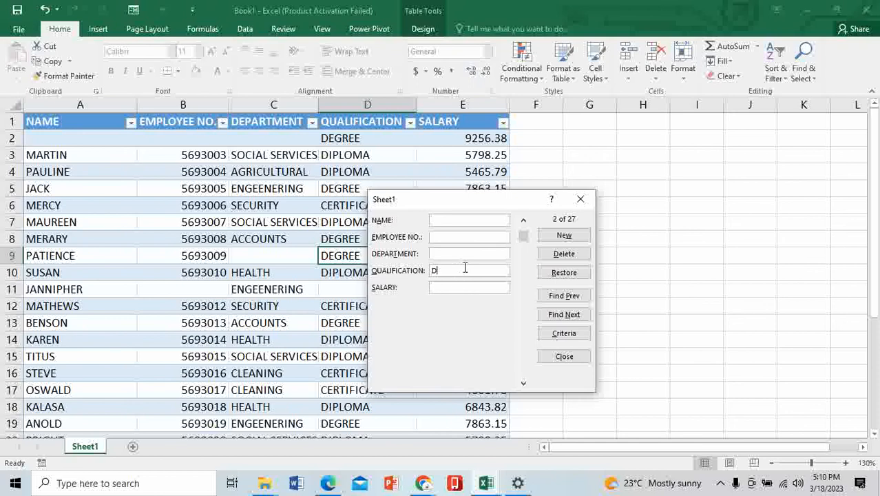
pyautogui.click(565, 332)
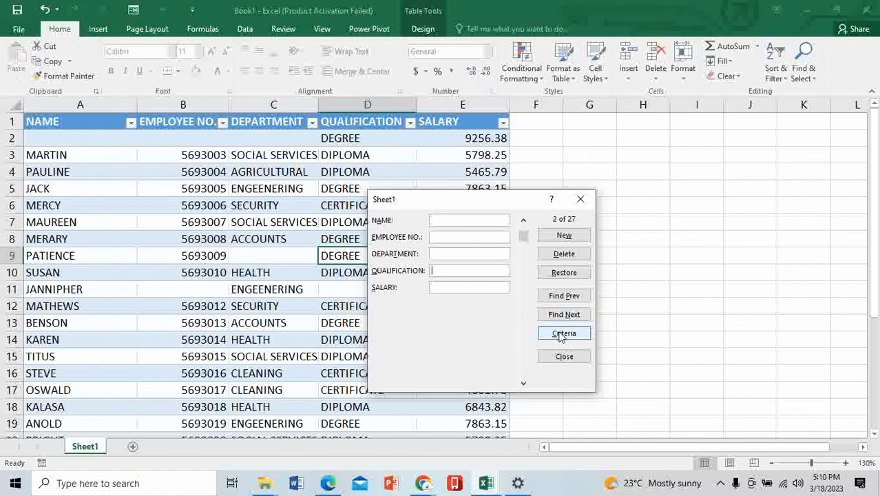
pyautogui.click(565, 332)
pyautogui.write('ANOLD')
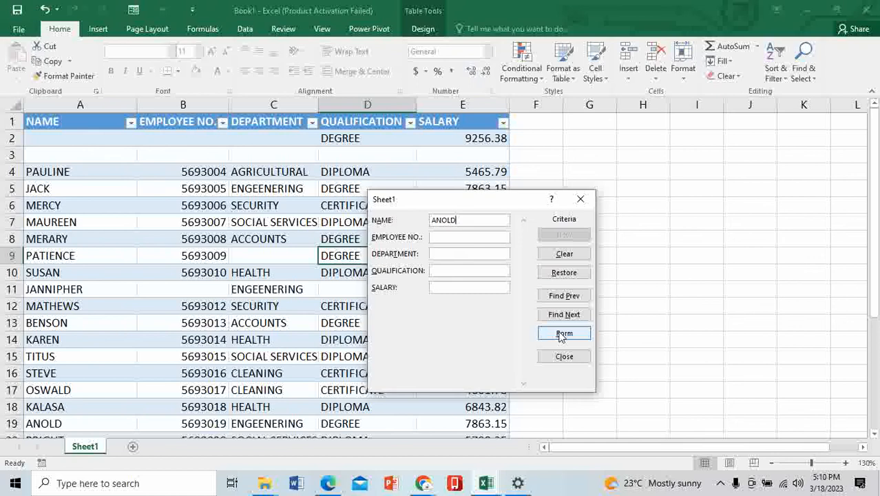
pyautogui.click(565, 332)
pyautogui.write('D')
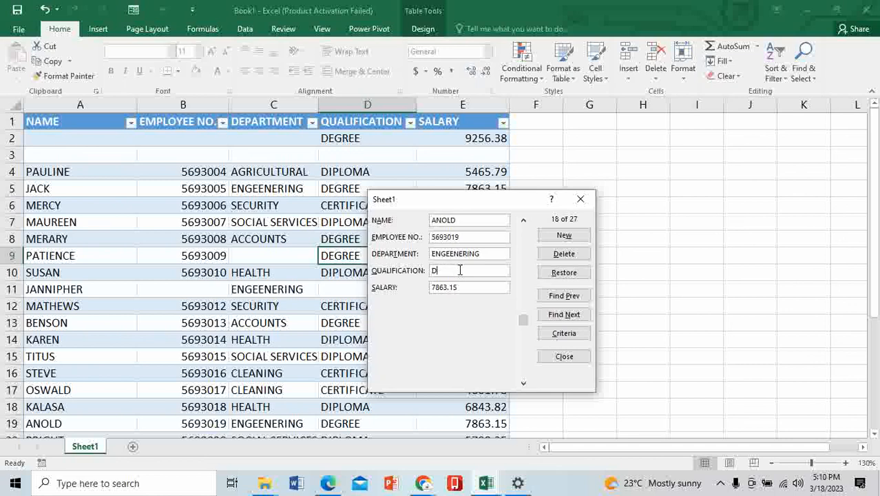
# Update ANOLD's record to qualification MASTERS and salary 10650, save it, and close the data form.
pyautogui.write('MAS')
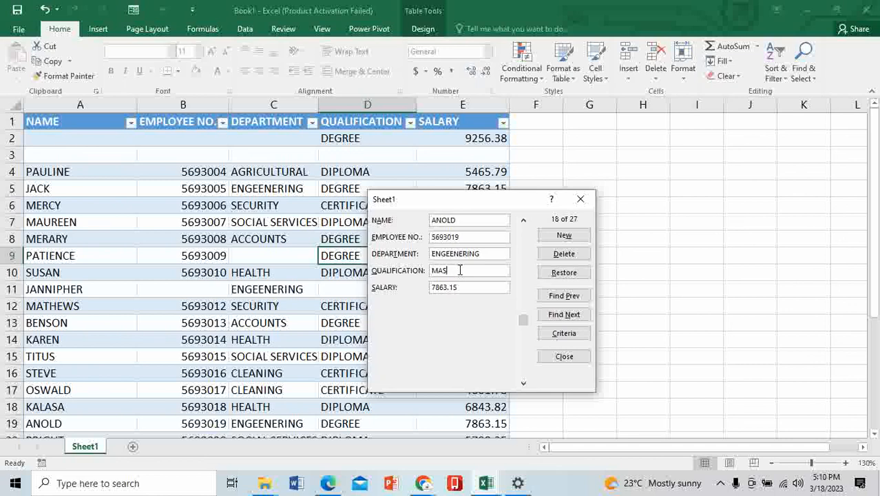
pyautogui.write('TERS')
pyautogui.click(468, 287)
pyautogui.write('7')
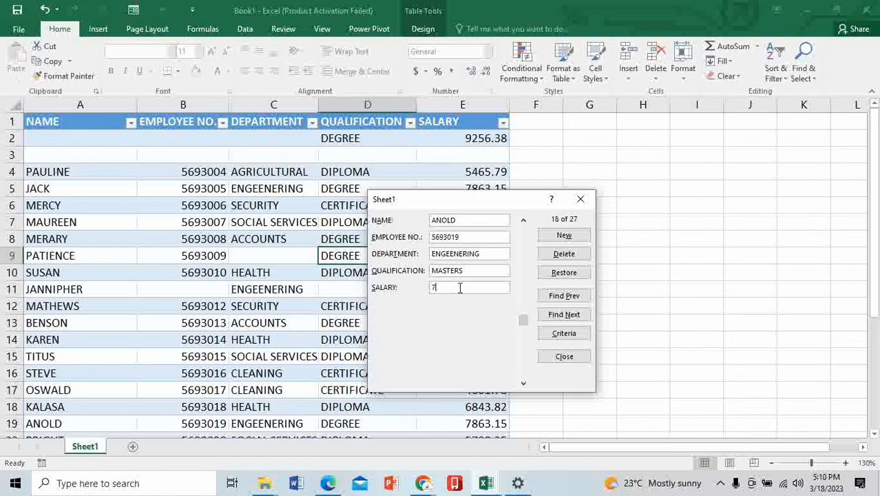
pyautogui.write('0')
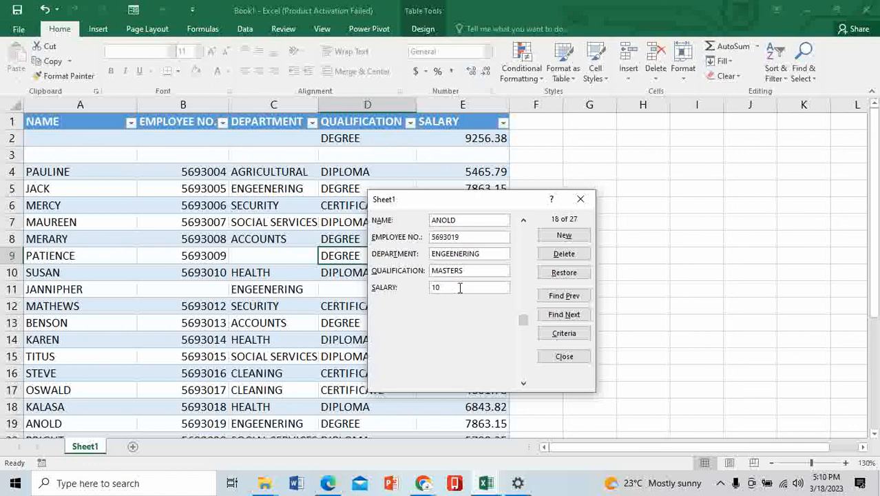
pyautogui.write('650')
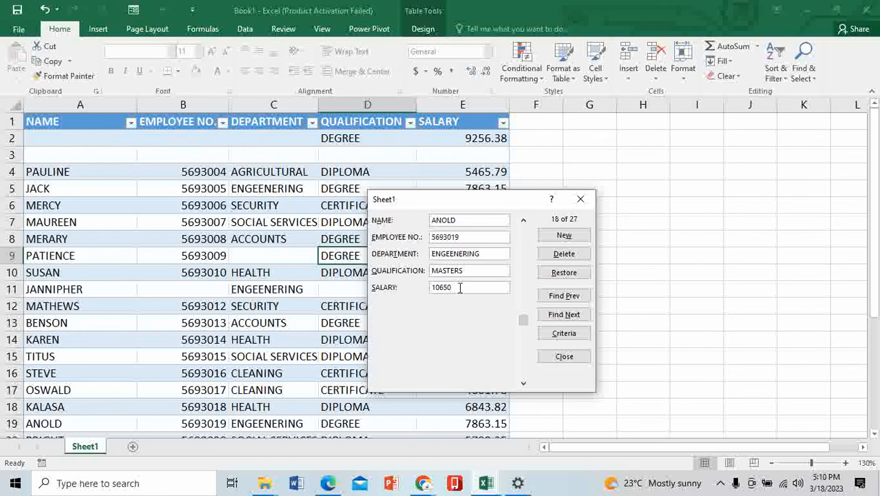
pyautogui.click(563, 314)
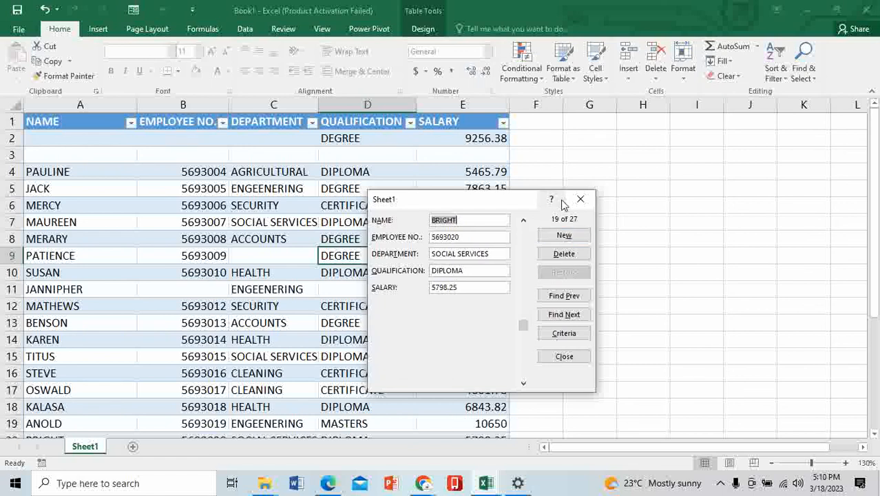
pyautogui.moveTo(581, 199)
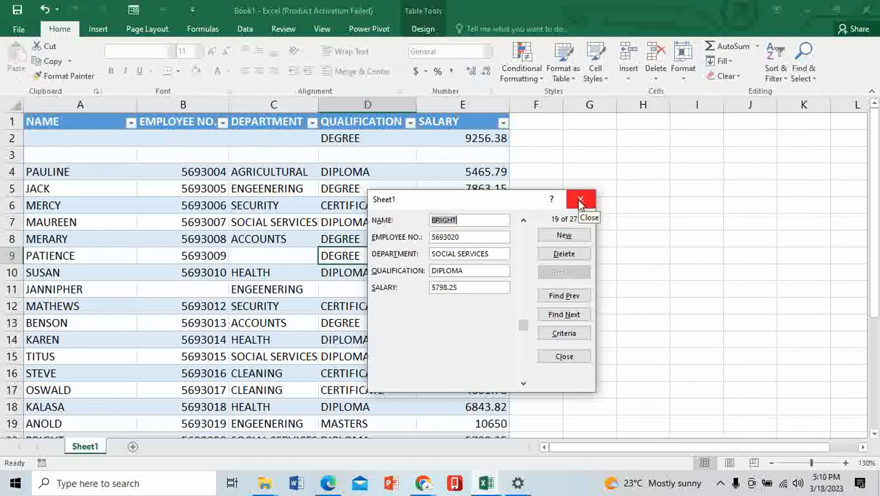
pyautogui.click(581, 198)
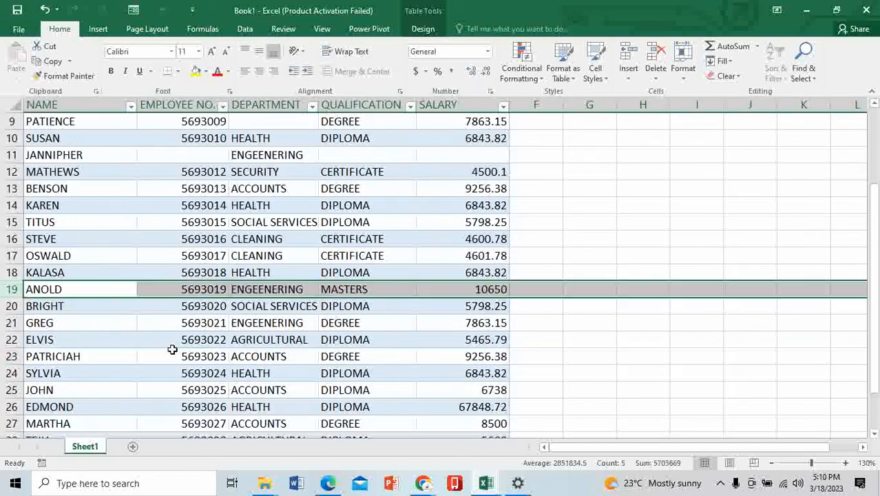
pyautogui.scroll(-3)
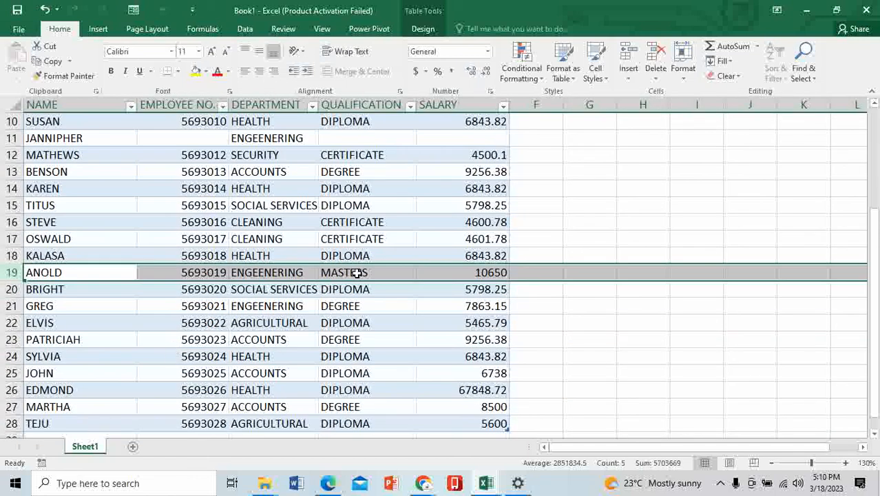
pyautogui.moveTo(507, 278)
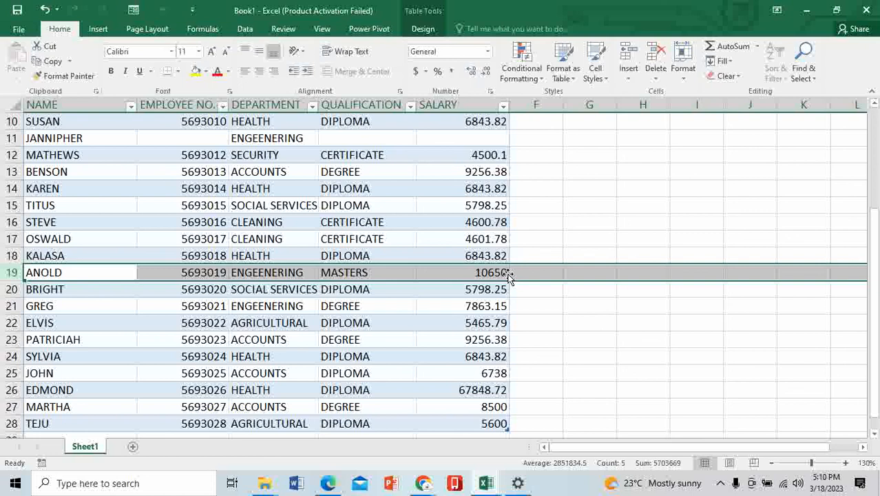
pyautogui.moveTo(391, 372)
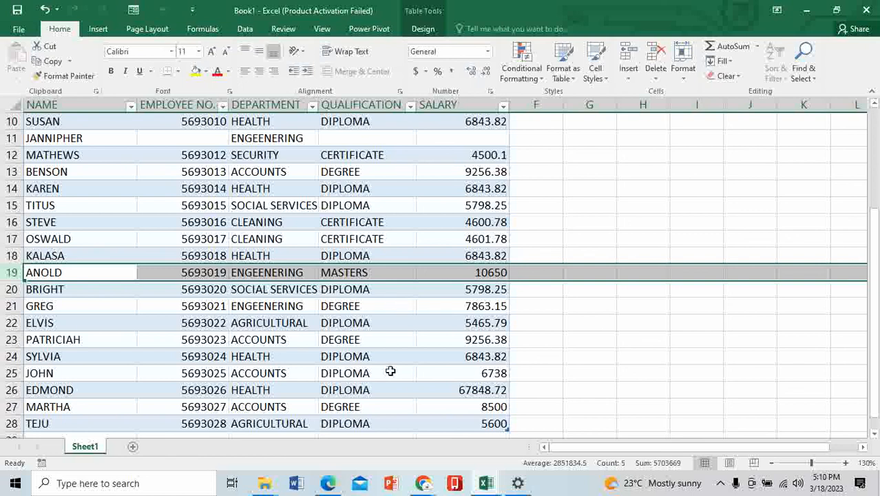